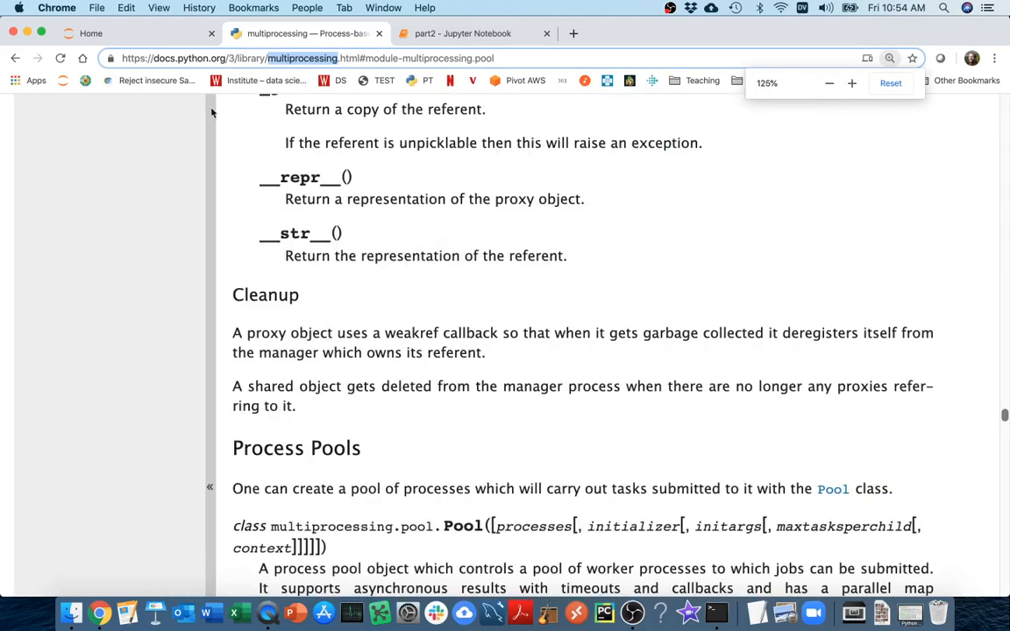
- Scroll the Python multiprocessing docs down to the Process Pools section on the Pool class
scroll(down, 3)
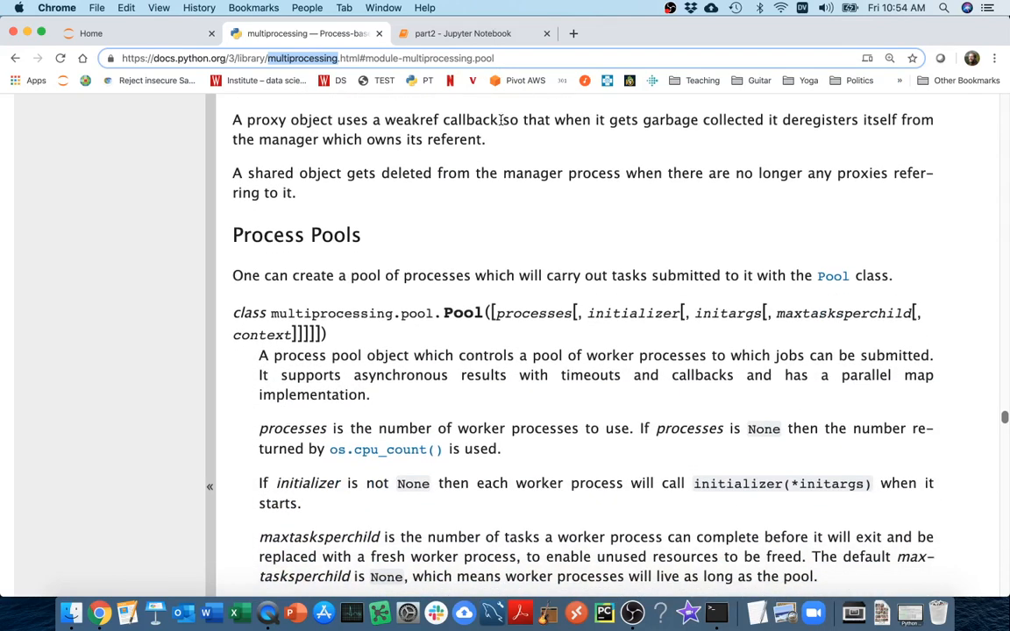
mouse_move(487, 178)
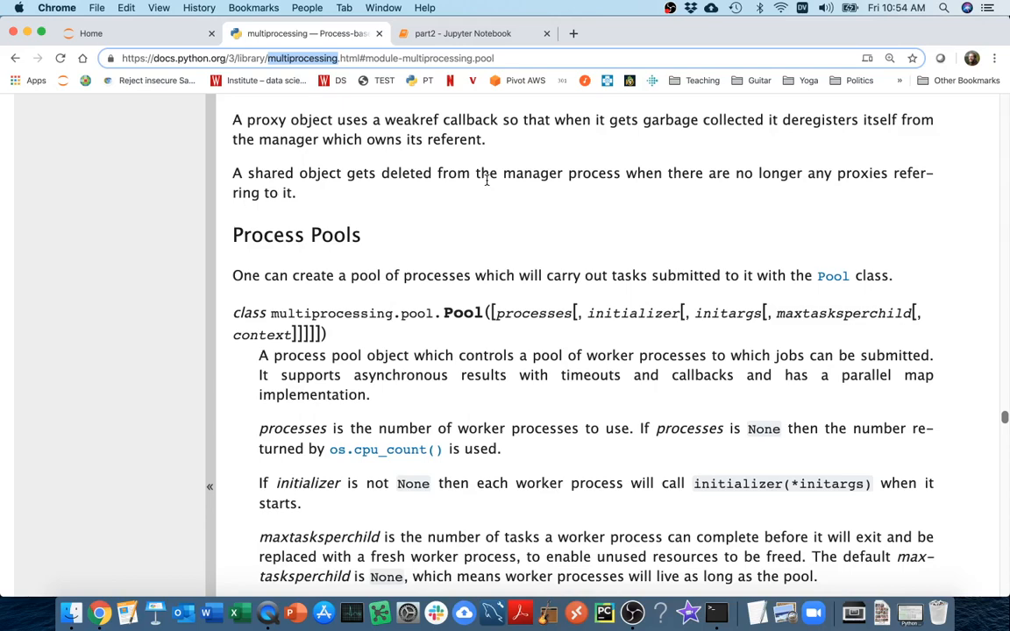
scroll(down, 3)
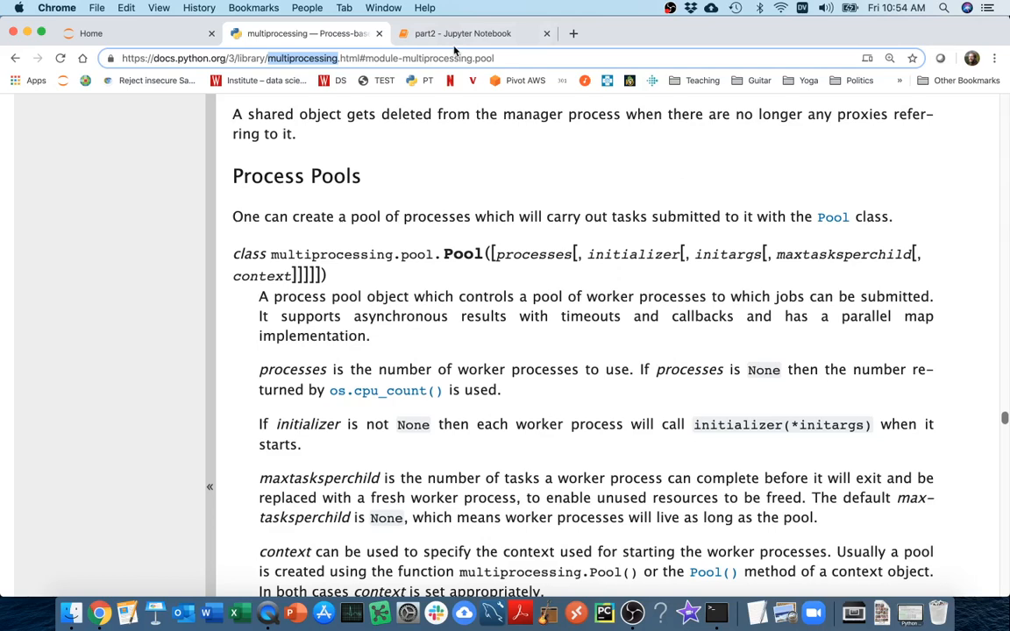
mouse_move(463, 33)
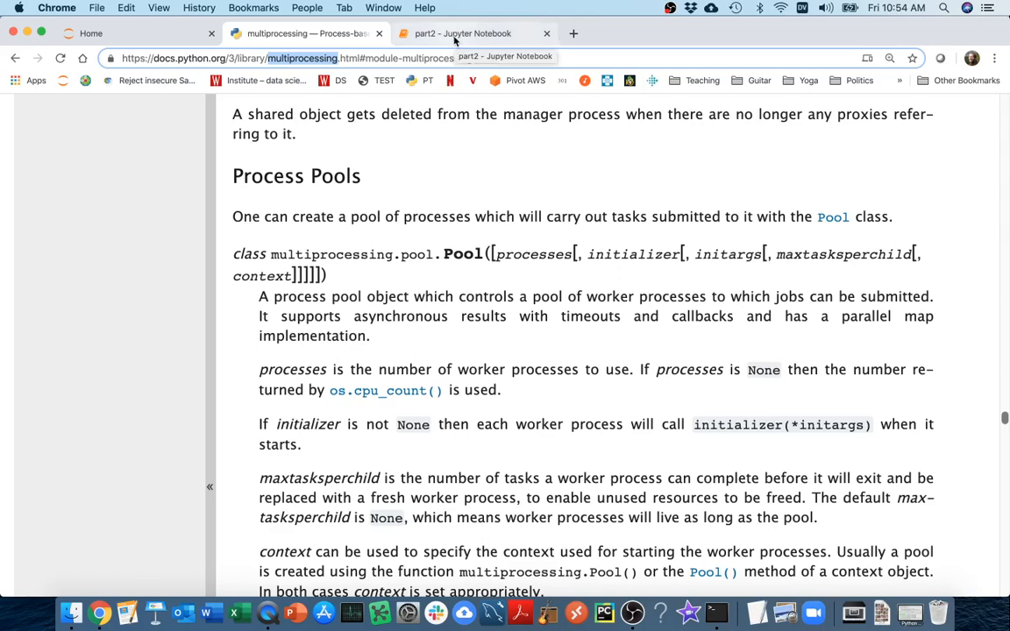
- In the part2 notebook, rerun the for-loop doubling cell so it outputs [2, 4, 6]
click(473, 33)
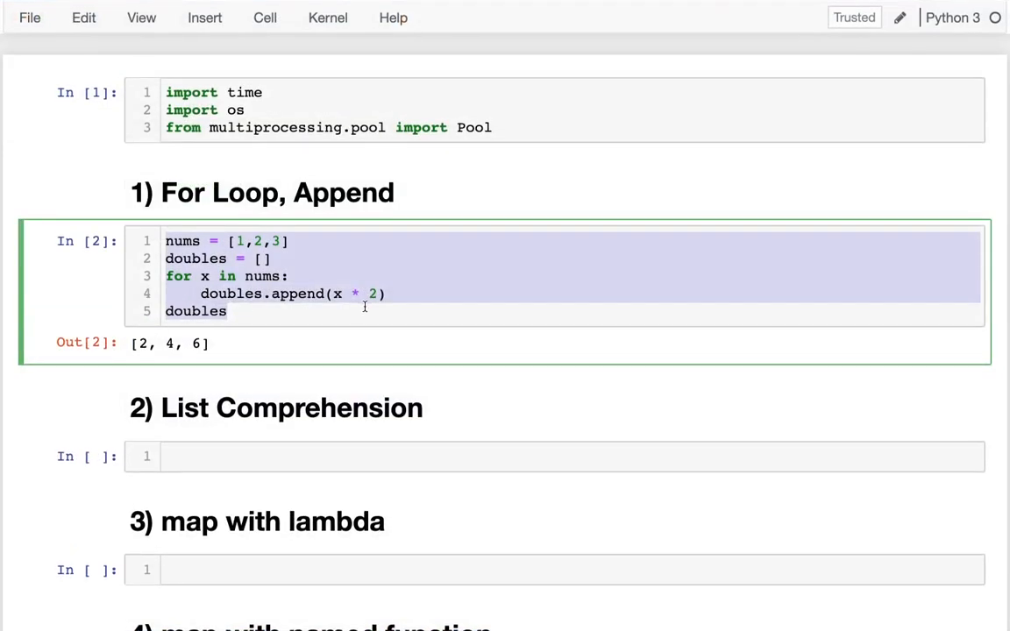
click(365, 306)
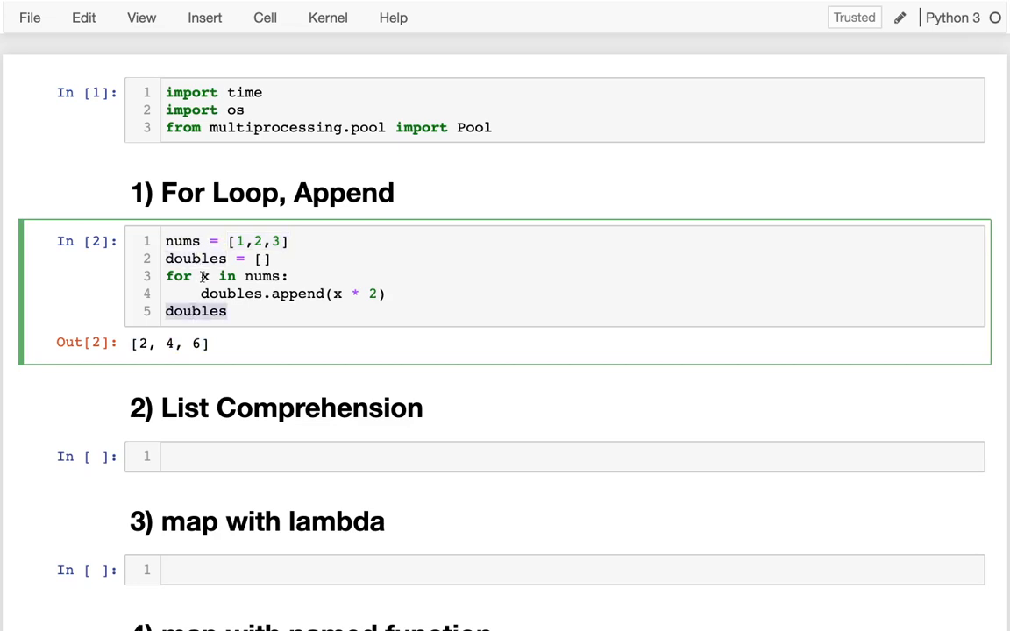
double_click(261, 276)
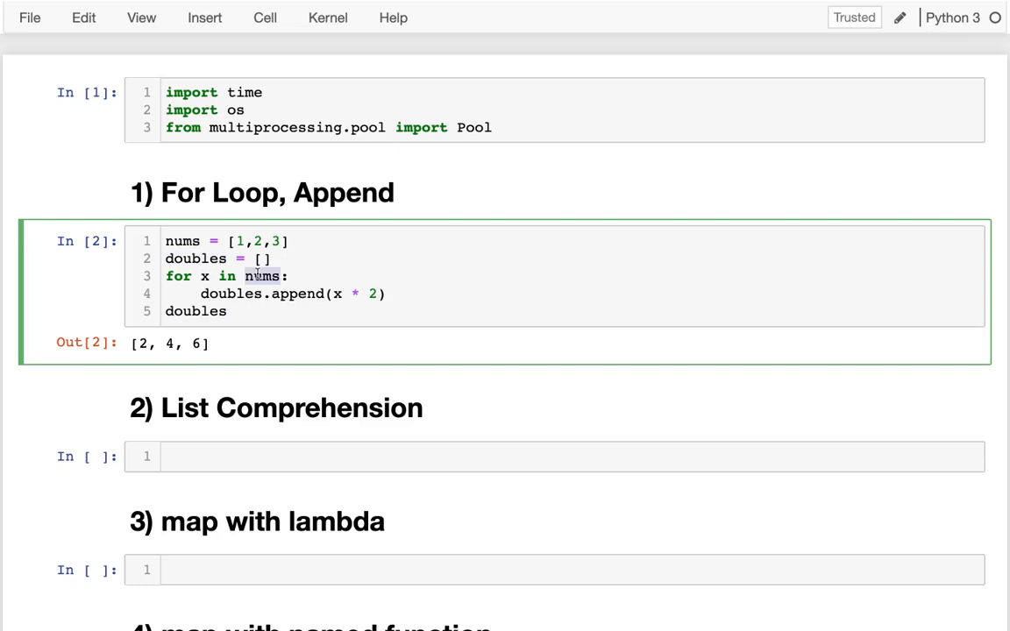
double_click(355, 294)
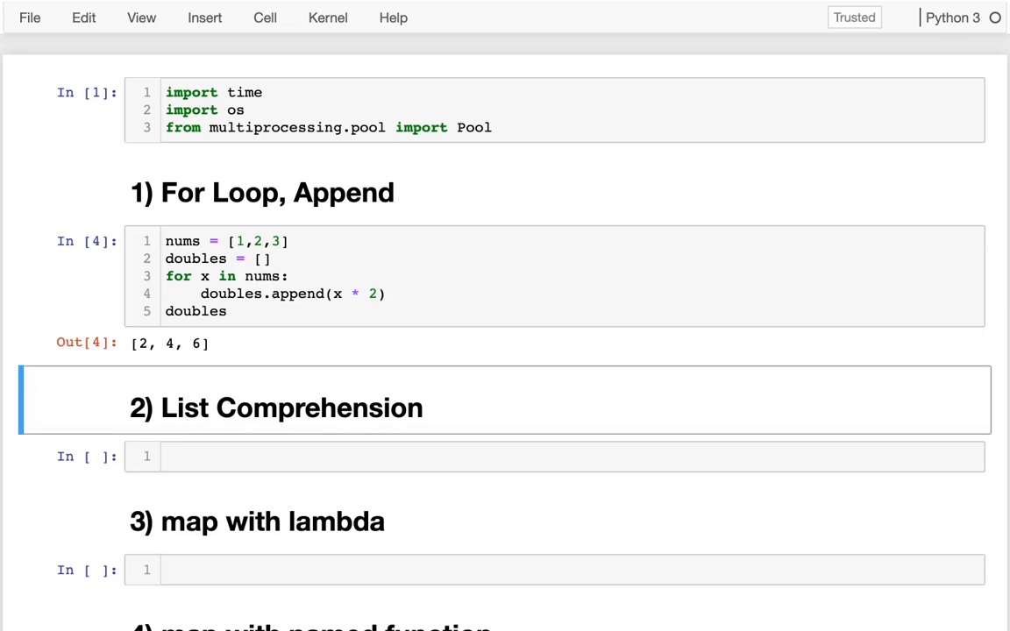
scroll(down, 3)
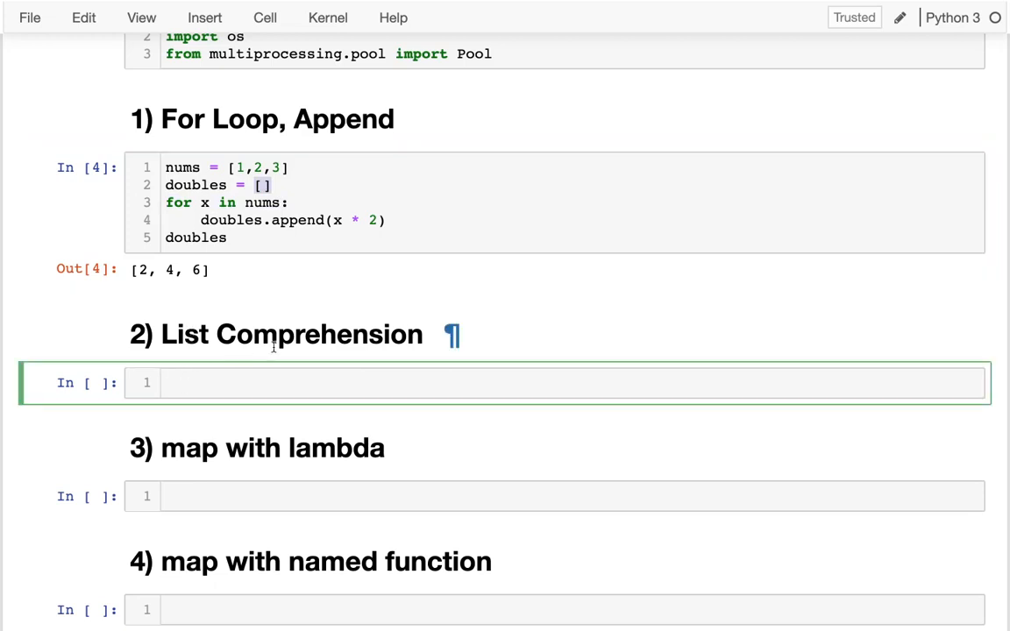
- Write doubles = [x * 2 for x in nums] and doubles, then run the cell
text(doubles =)
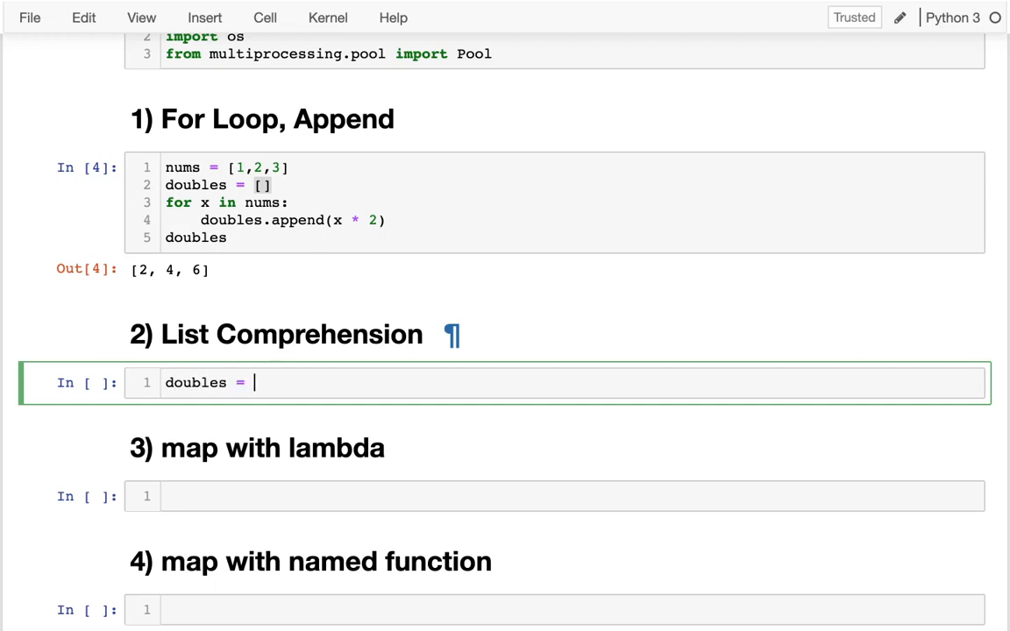
text([])
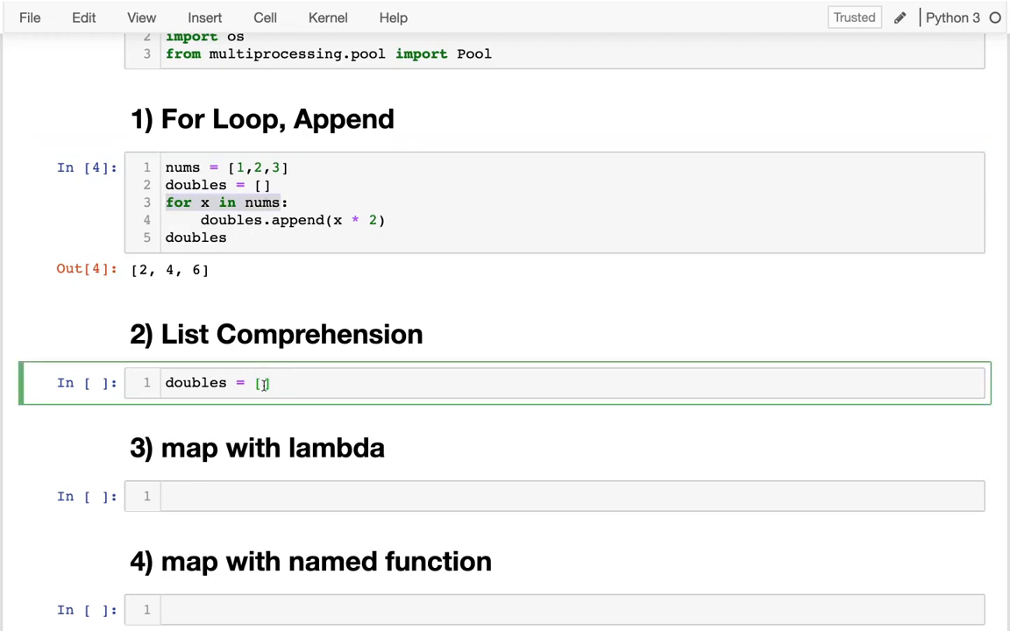
text(for x in nums)
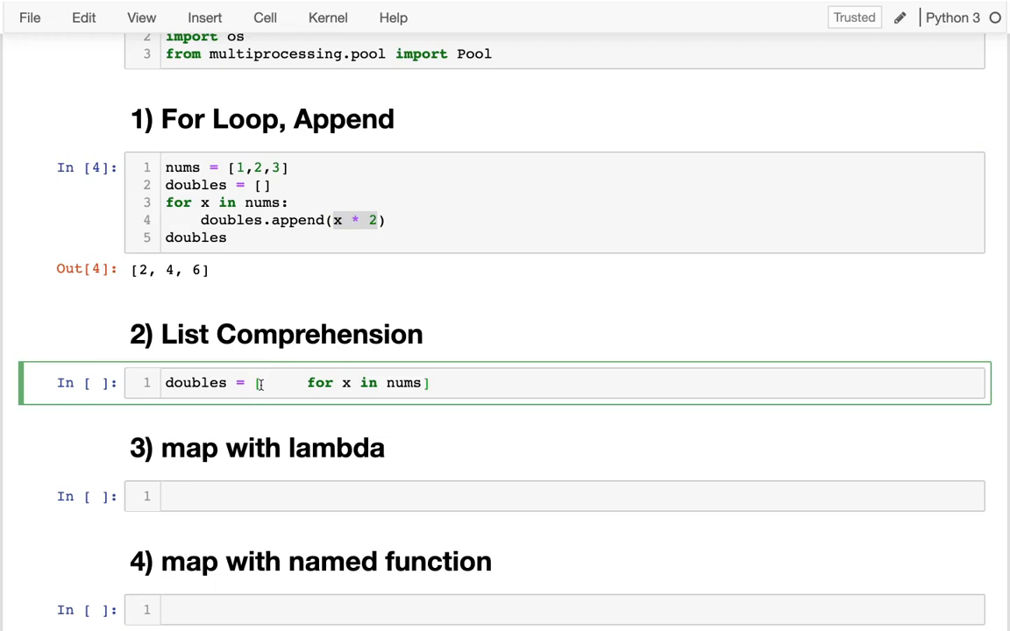
text(x * 2)
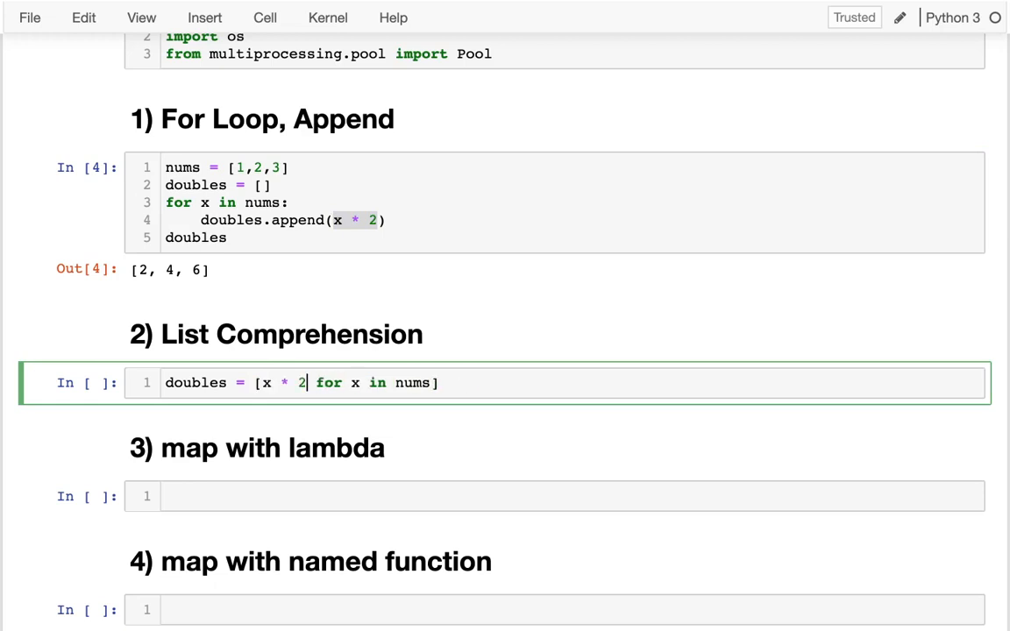
key(enter)
text(doubles)
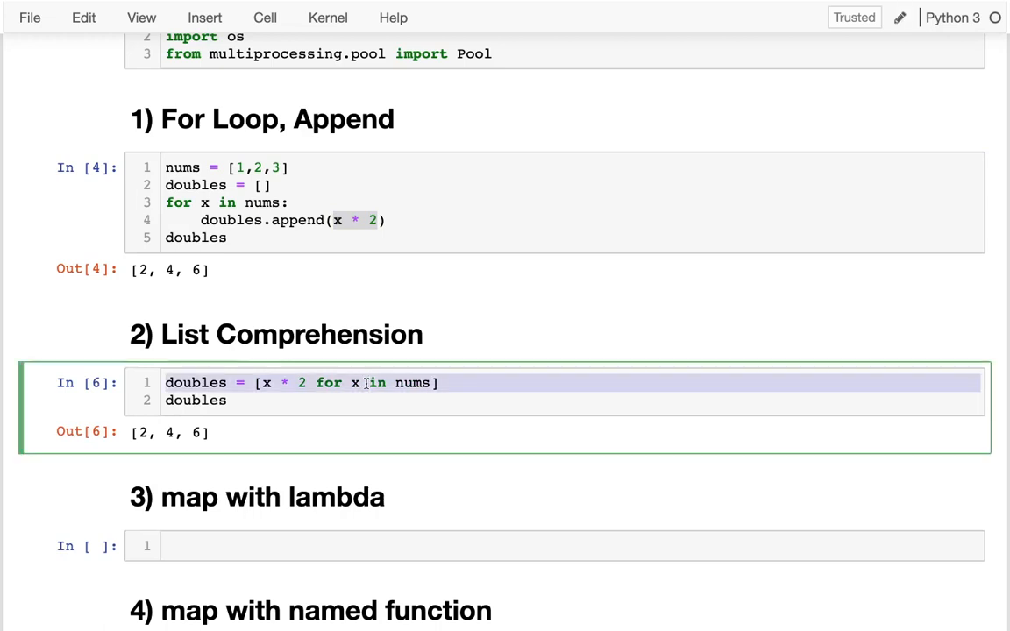
mouse_move(308, 295)
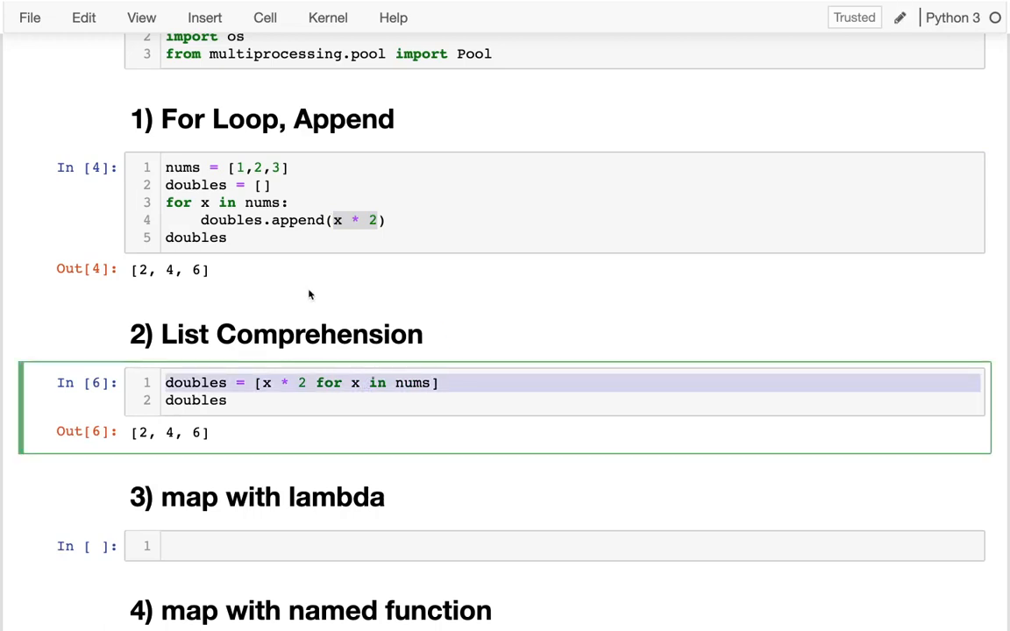
click(290, 203)
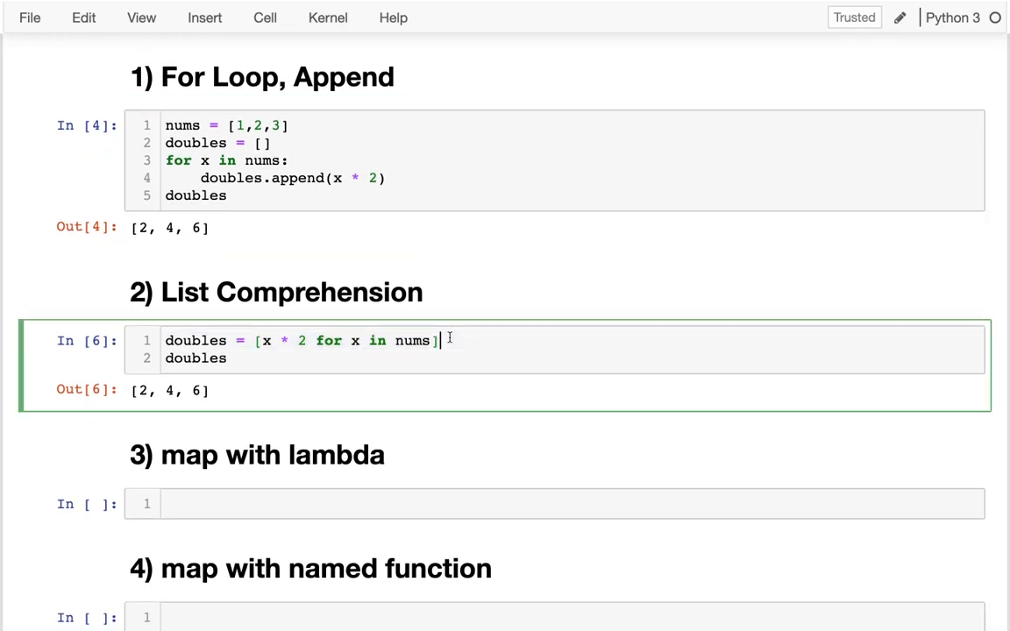
scroll(down, 3)
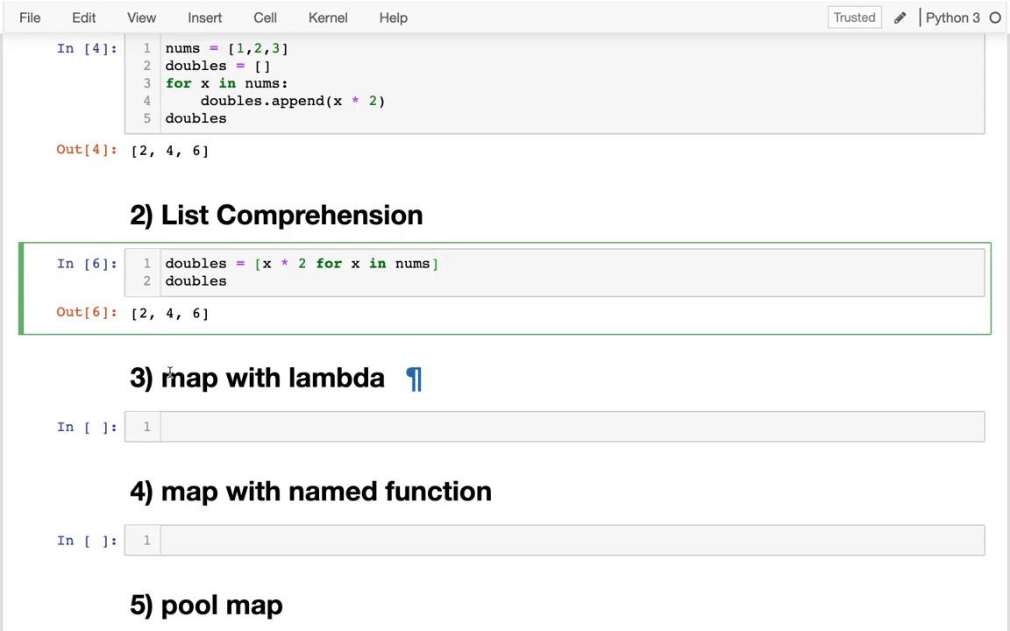
- Type doubles = map(FUNC_REF, nums) in the map-with-lambda cell
scroll(down, 3)
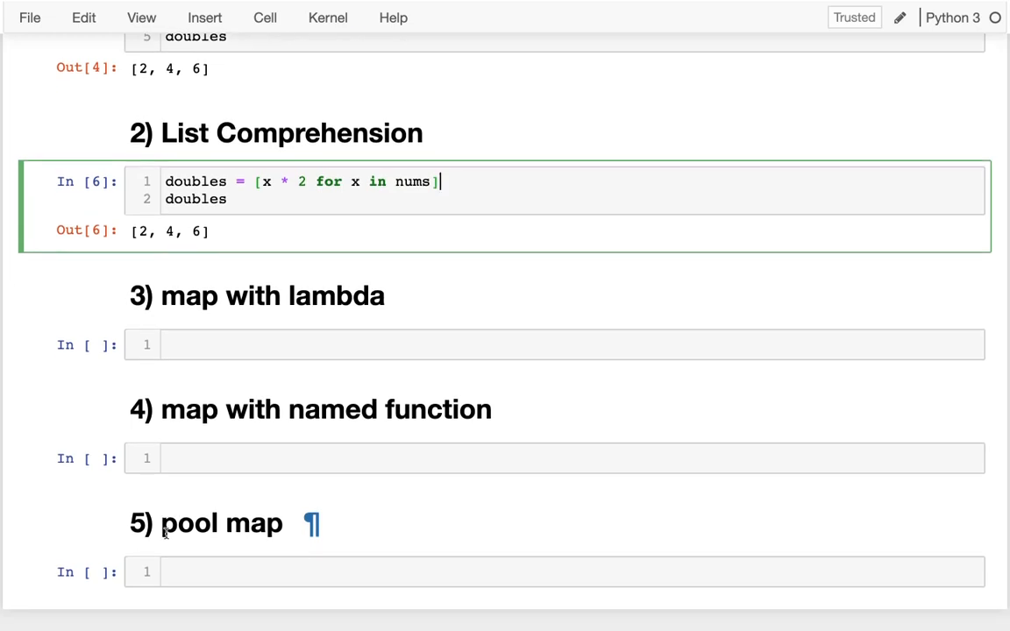
mouse_move(194, 346)
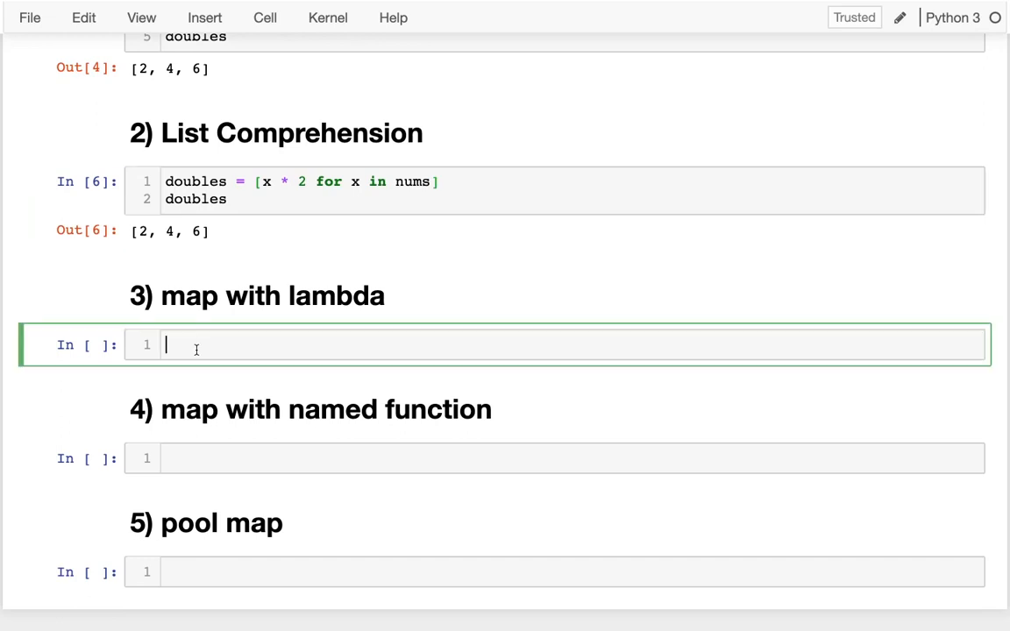
text(doubles)
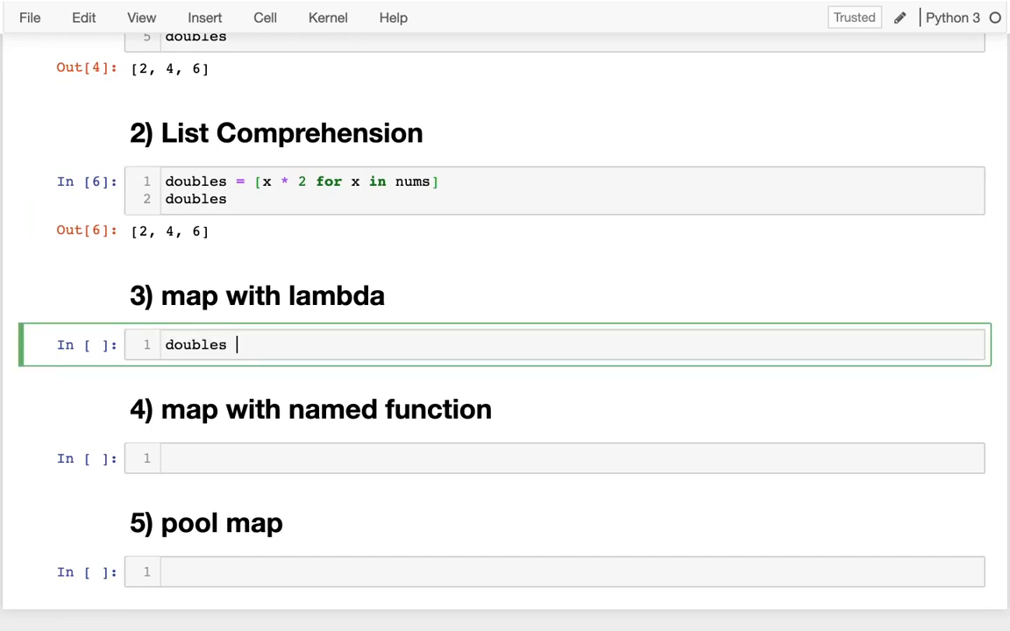
text(=)
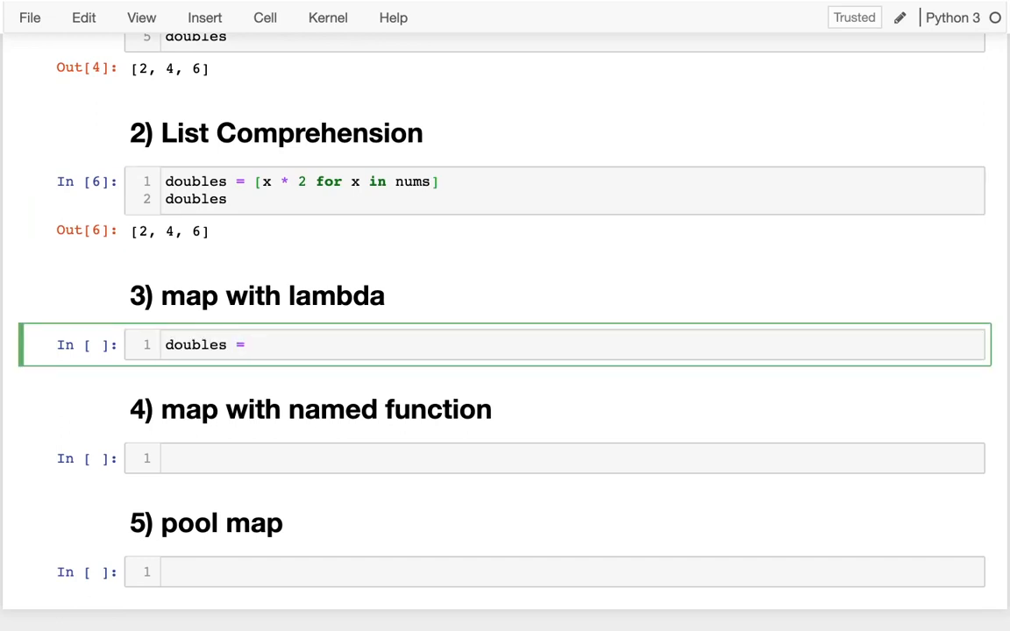
text(map())
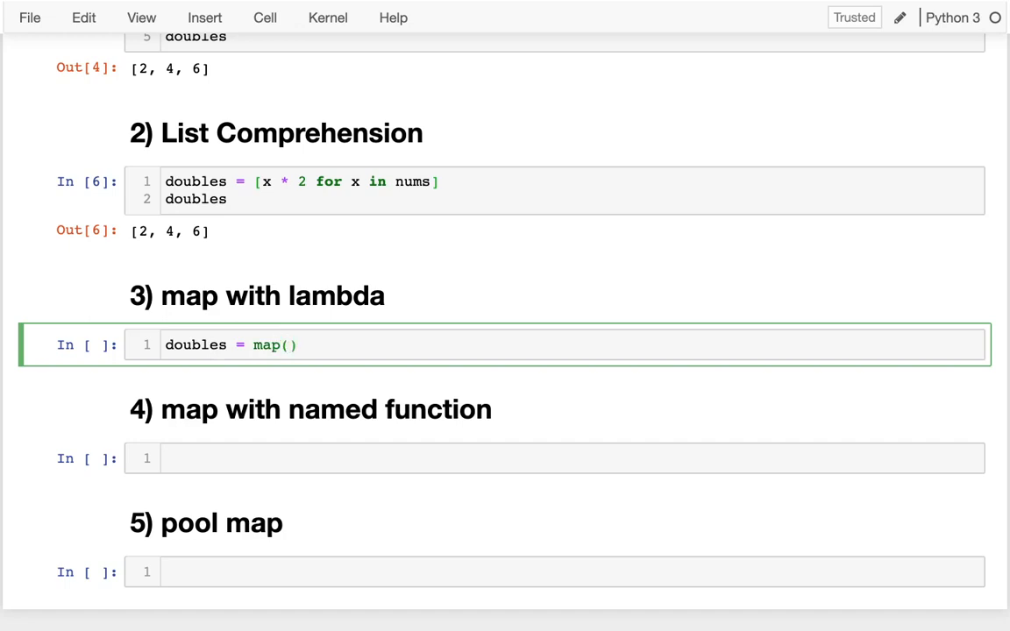
text(FUNC_REF,)
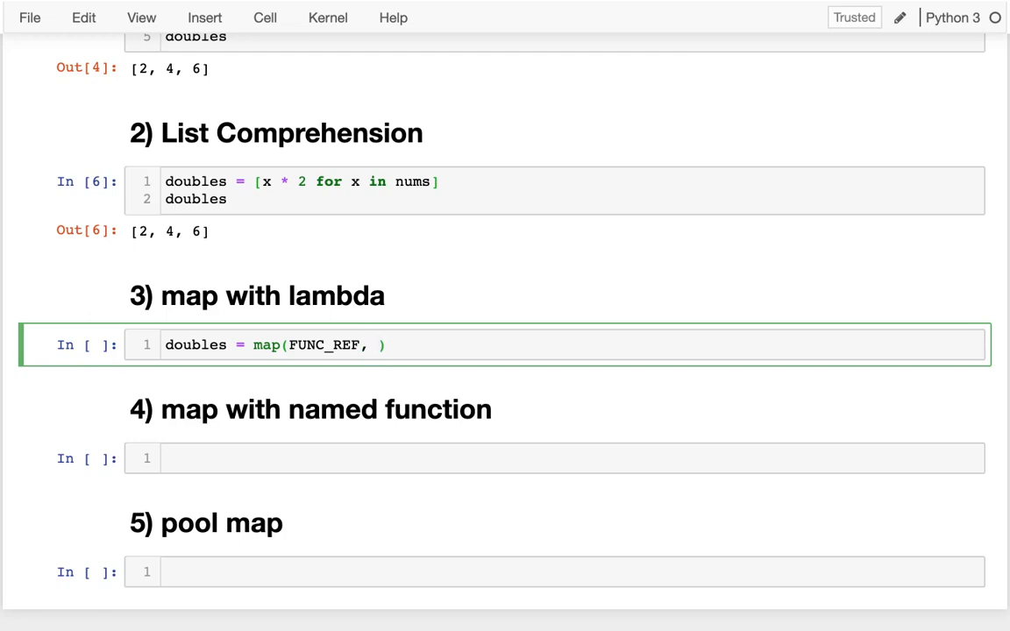
text(nums)
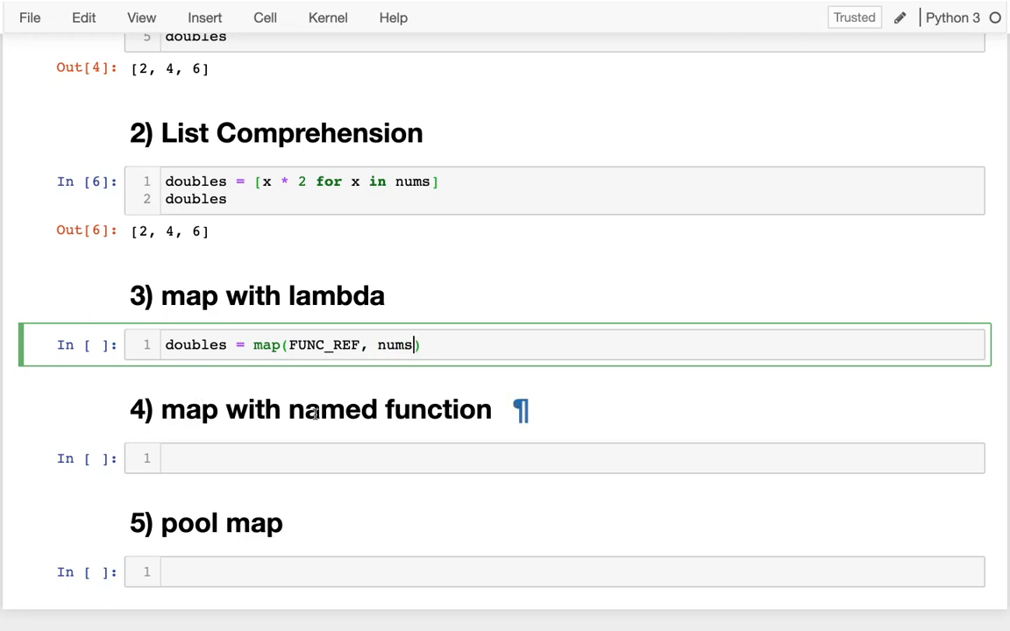
- Replace FUNC_REF with lambda x: x * 2 and add a doubles line
double_click(324, 345)
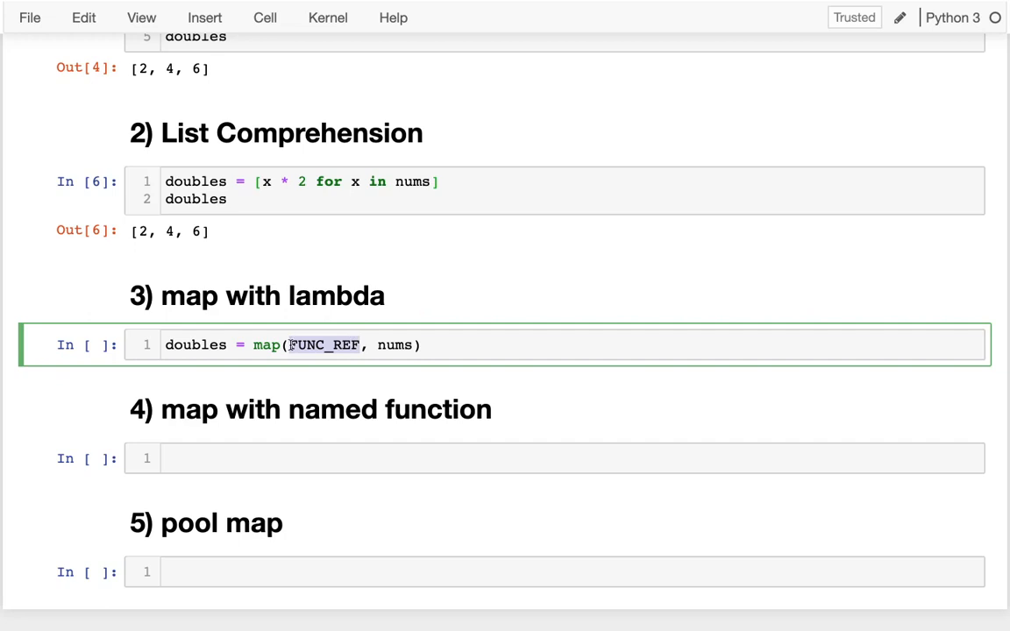
text(lambda x)
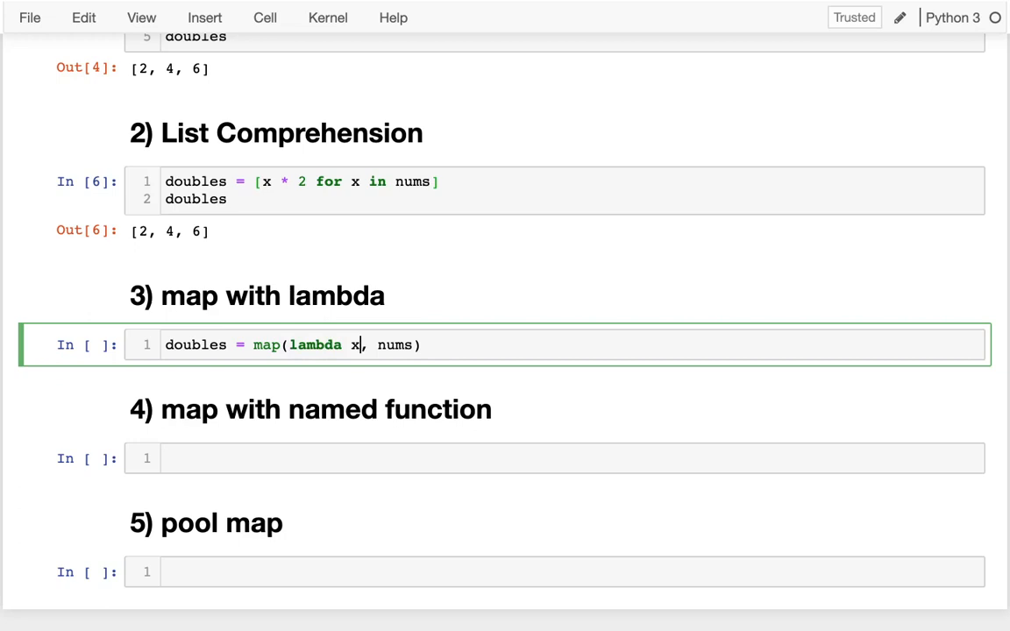
text(: ????)
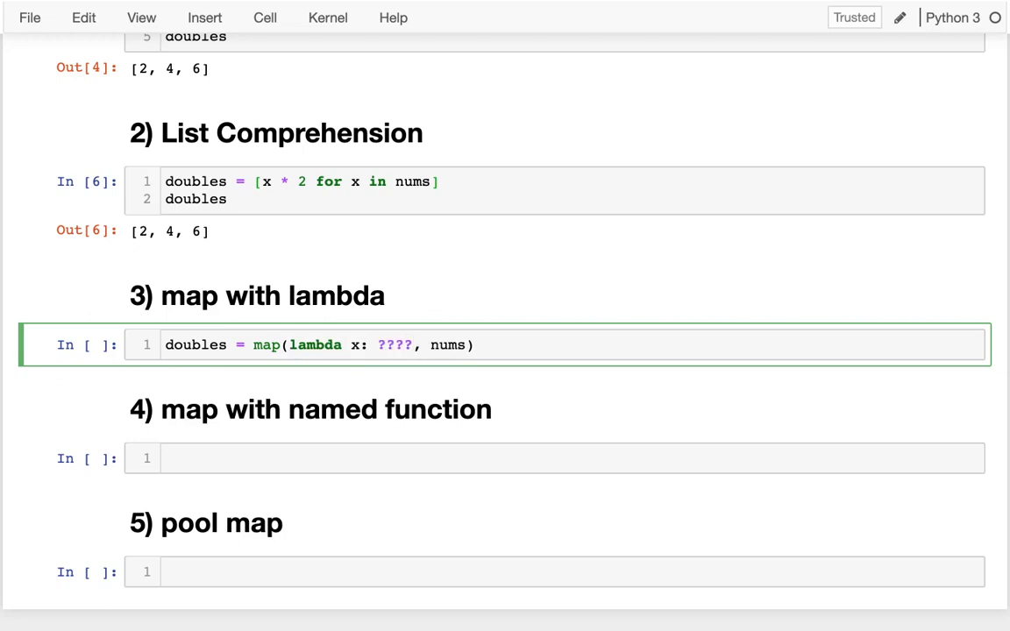
mouse_move(407, 338)
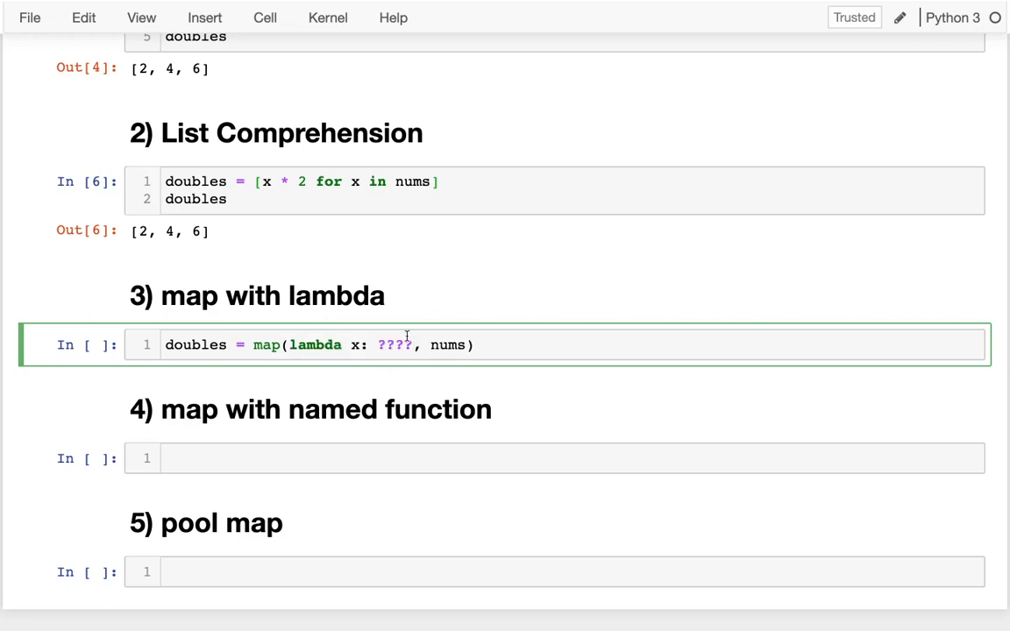
drag(290, 345, 416, 344)
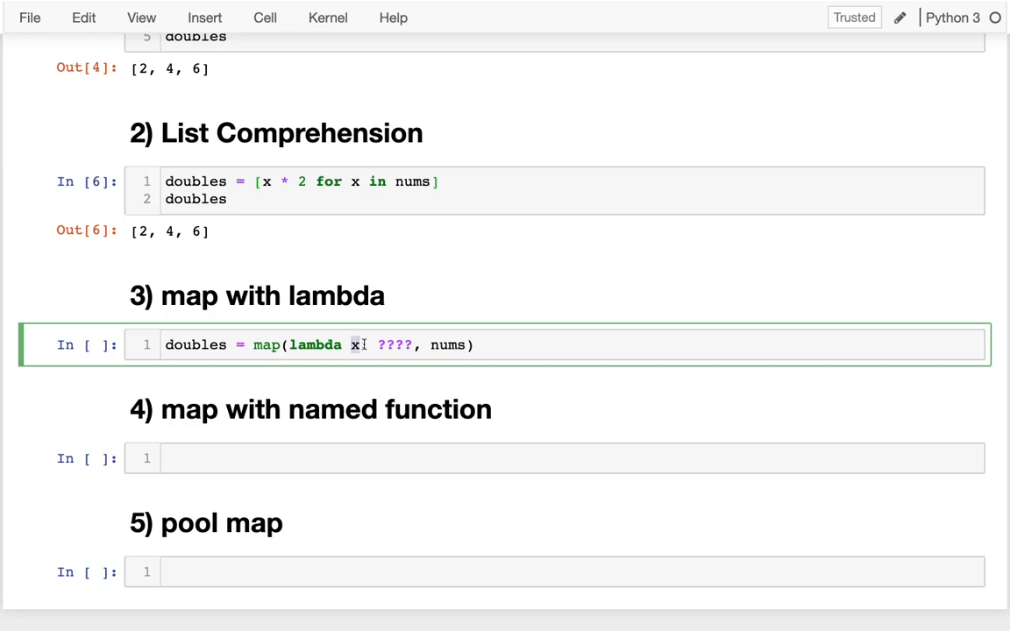
text(:)
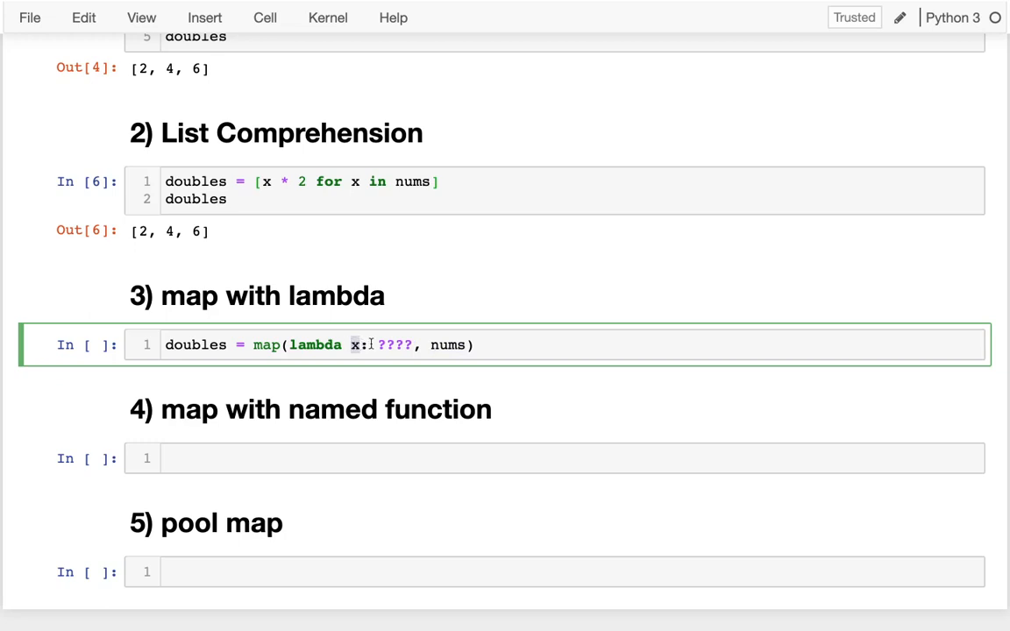
double_click(395, 344)
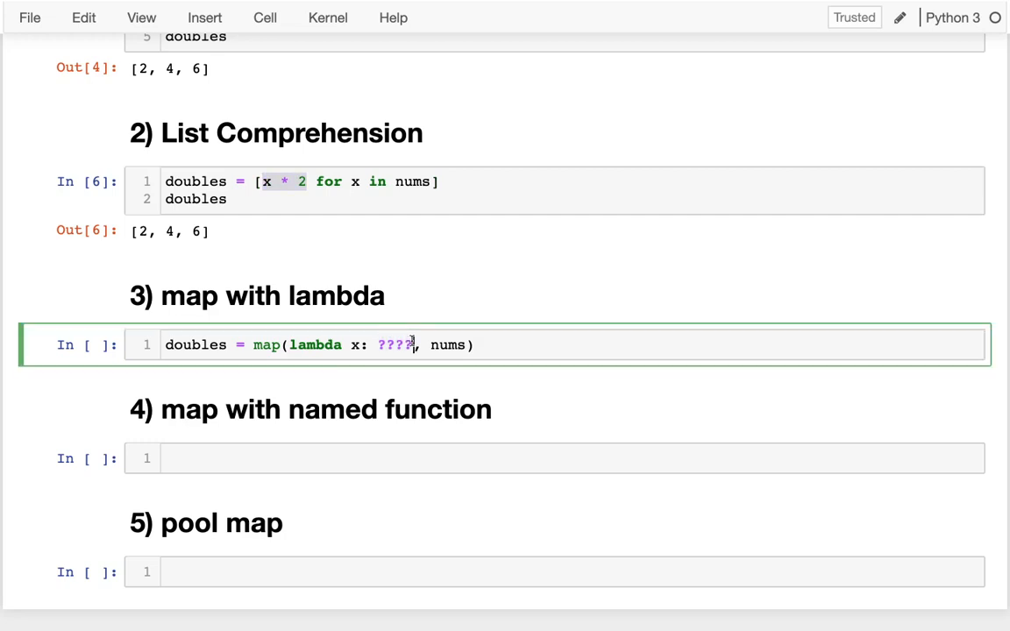
text(x * 2)
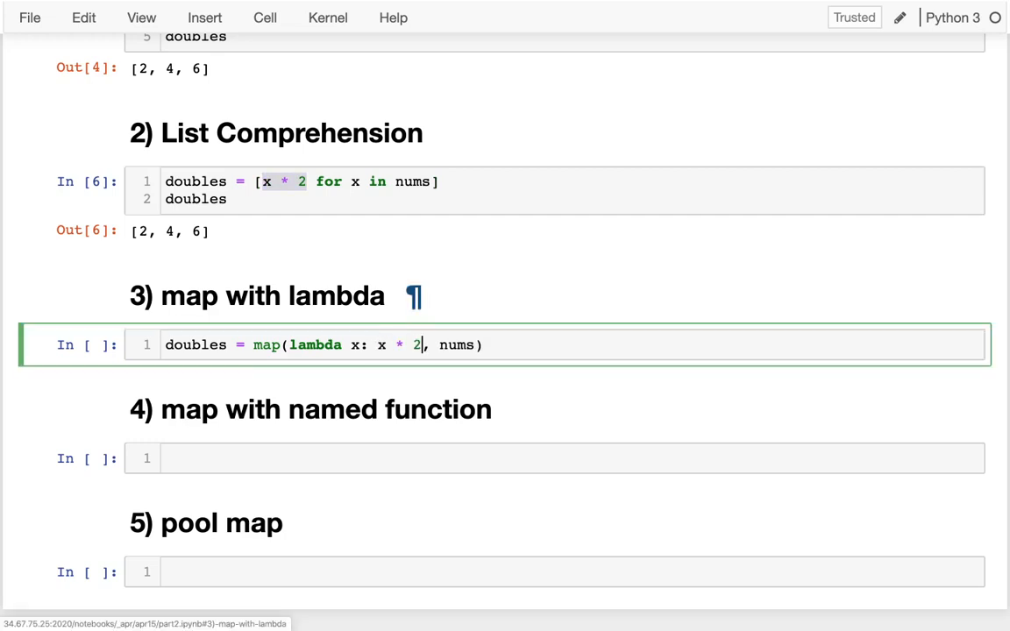
text(doubles)
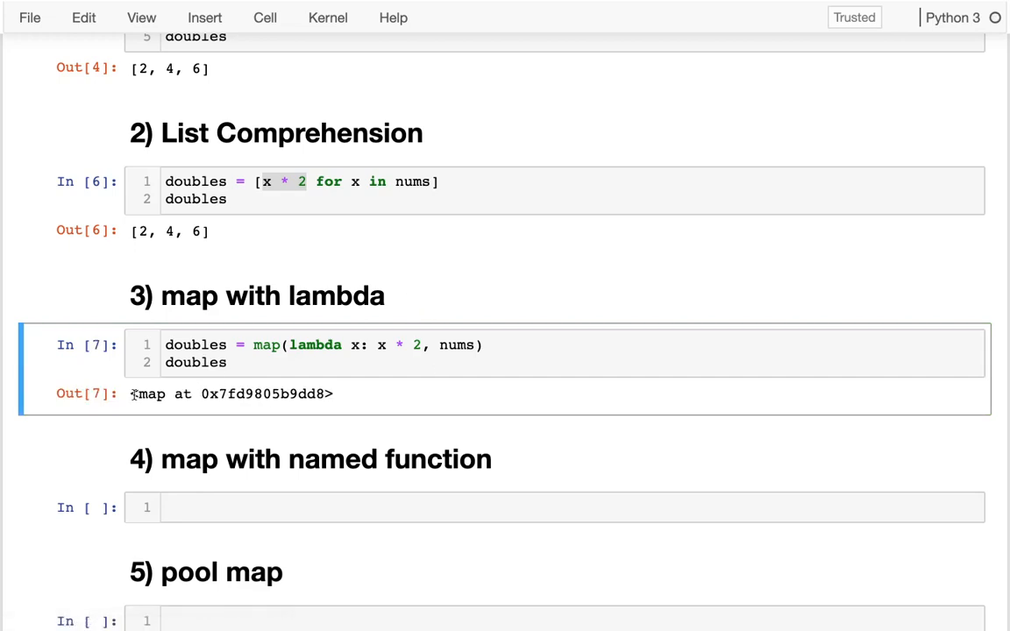
- Wrap the lambda map in list() so the cell outputs [2, 4, 6]
text(n)
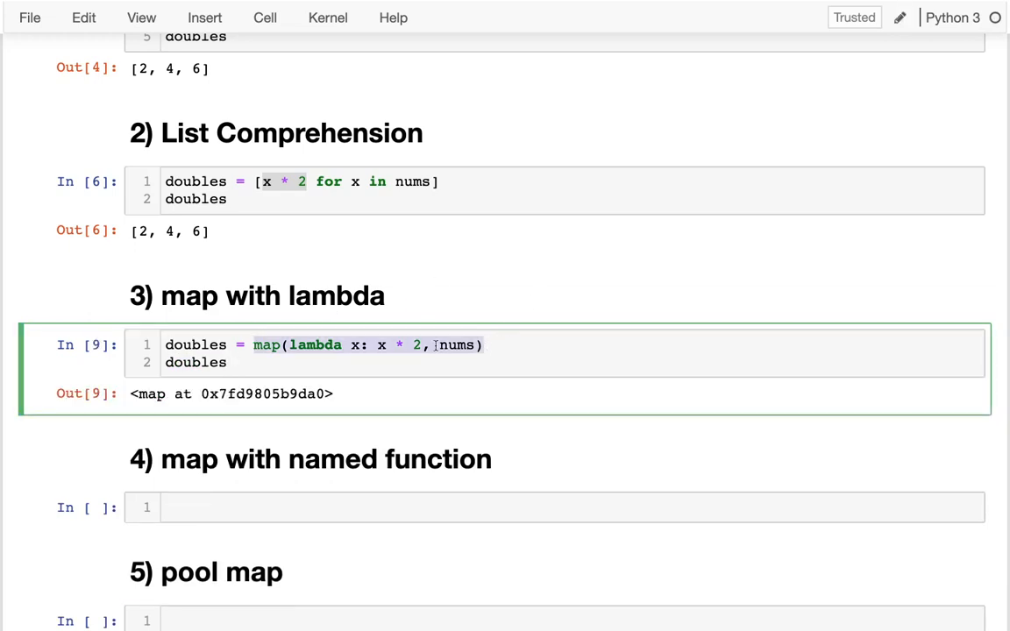
text(list()
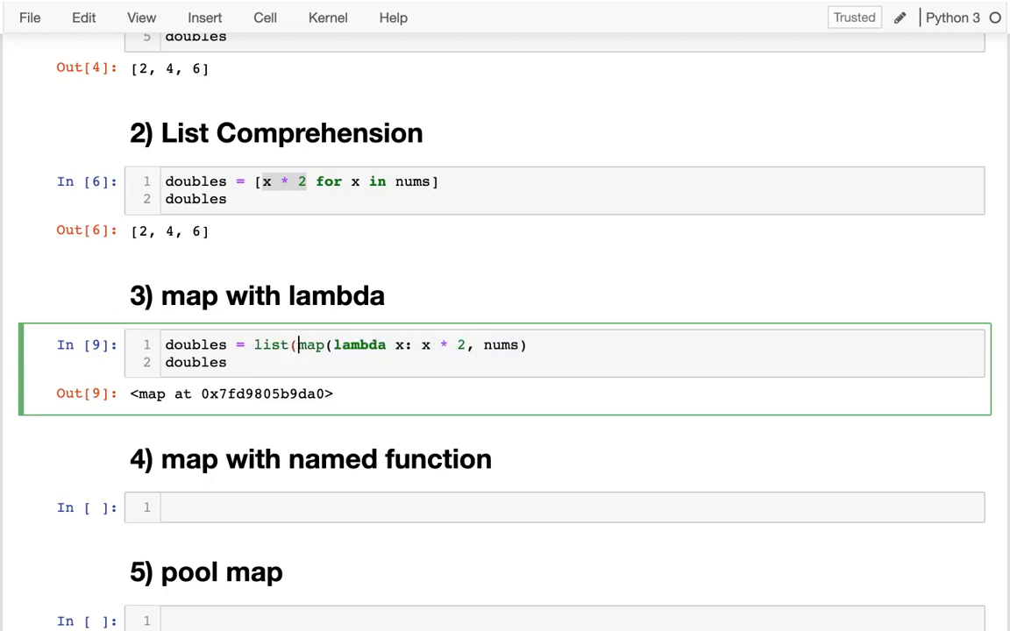
text())
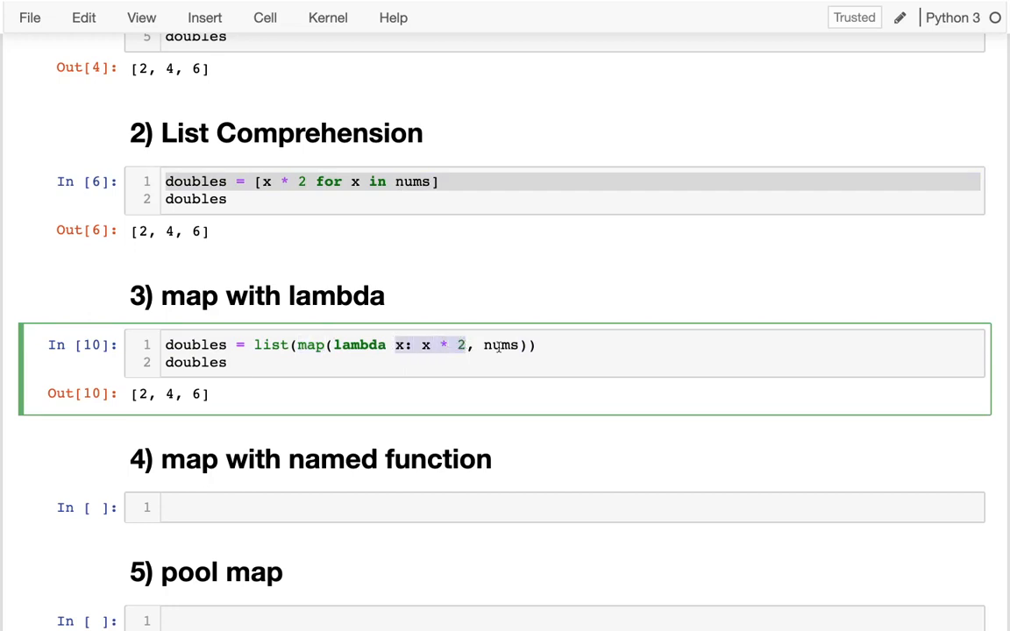
double_click(501, 345)
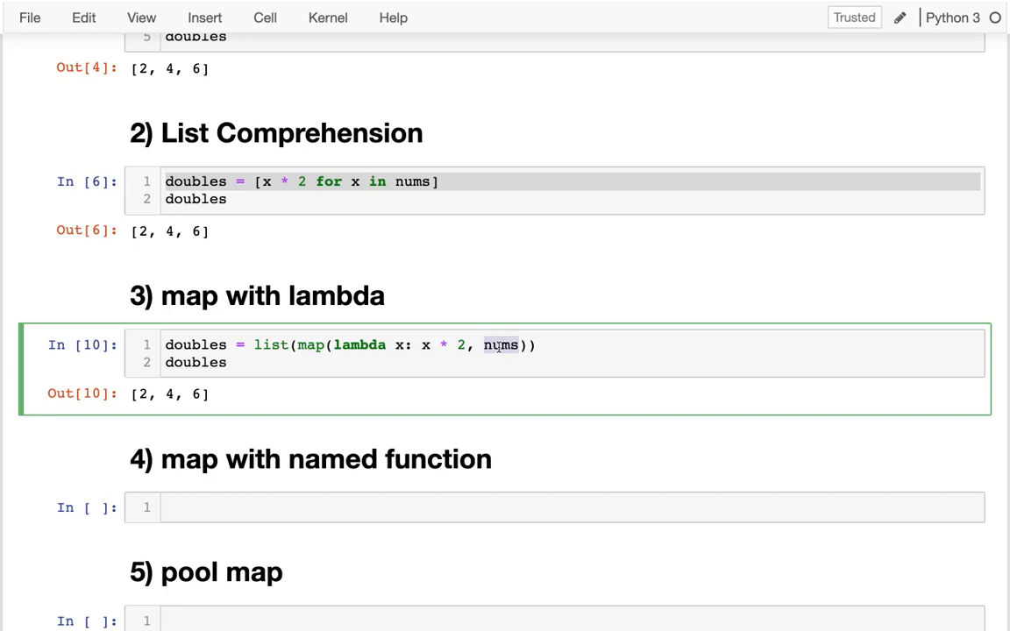
scroll(down, 3)
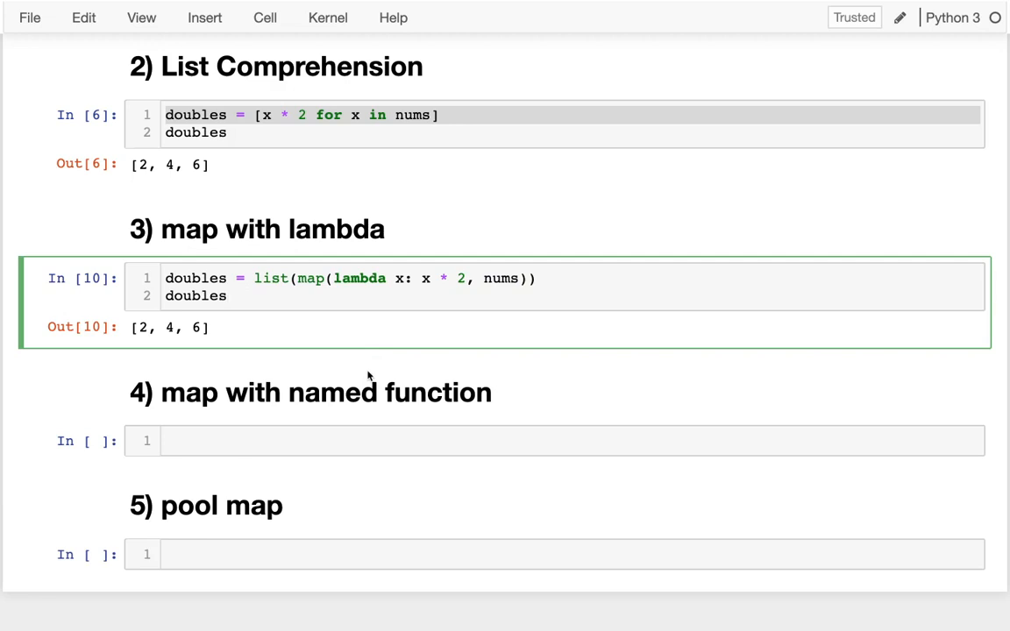
mouse_move(297, 280)
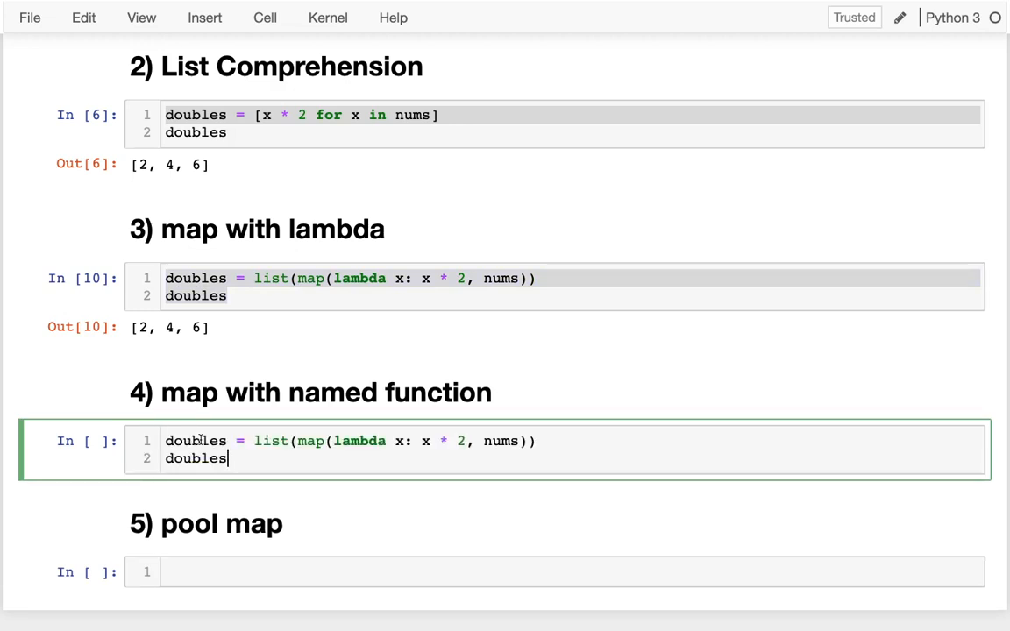
- Define def mult2(x): with a placeholder return line in the named-function cell
scroll(down, 3)
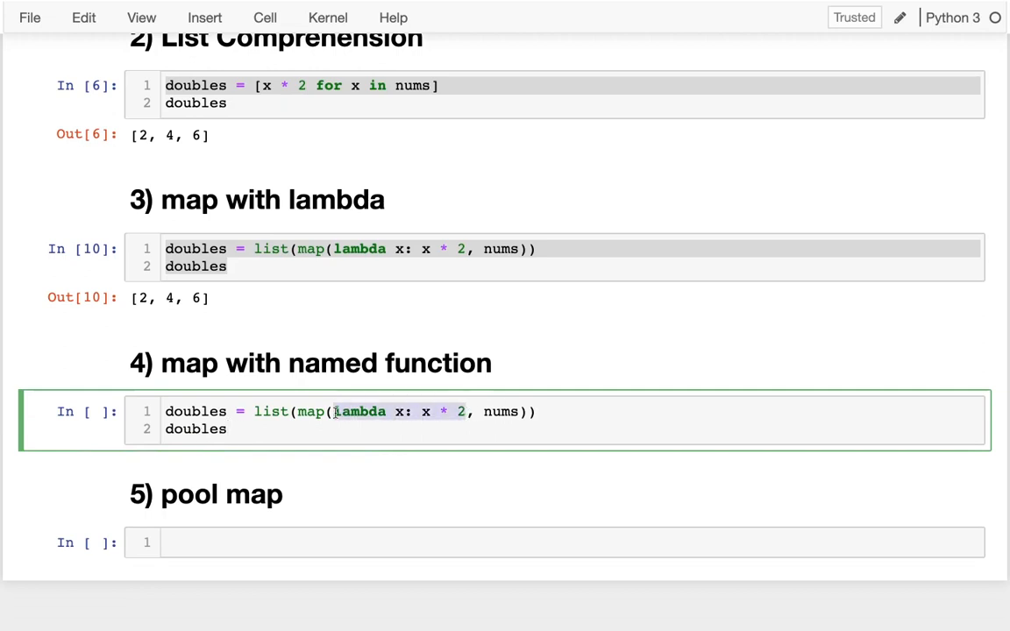
text(FUNC_REF)
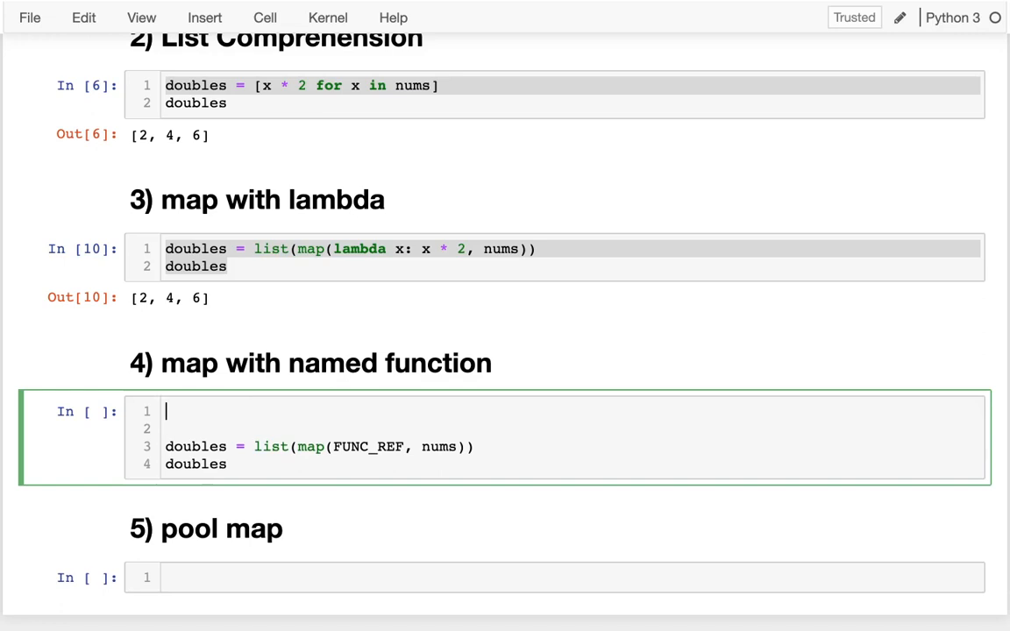
text(def mult2)
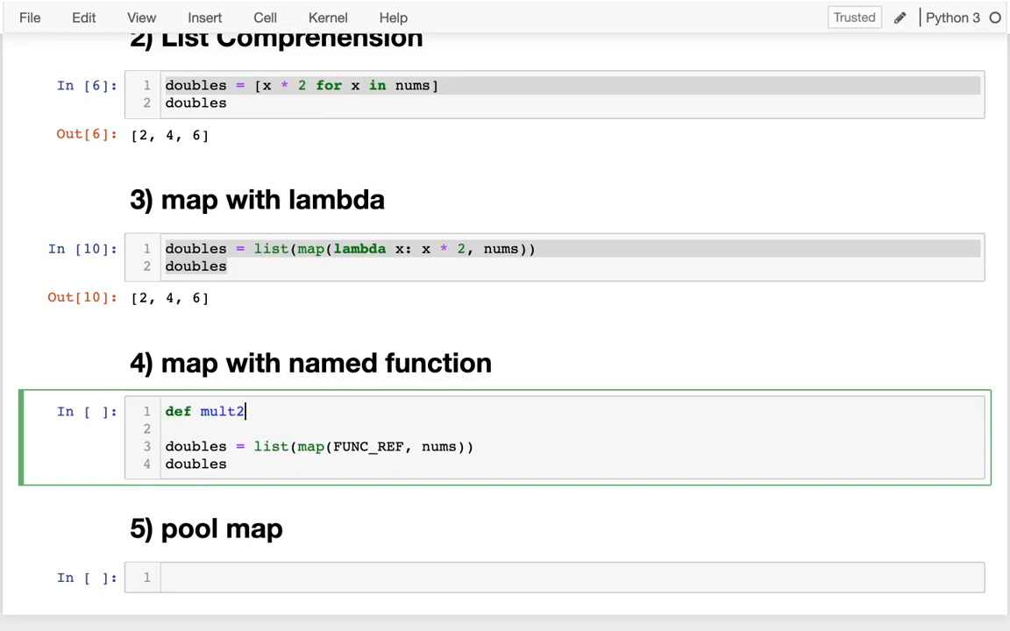
text((x):)
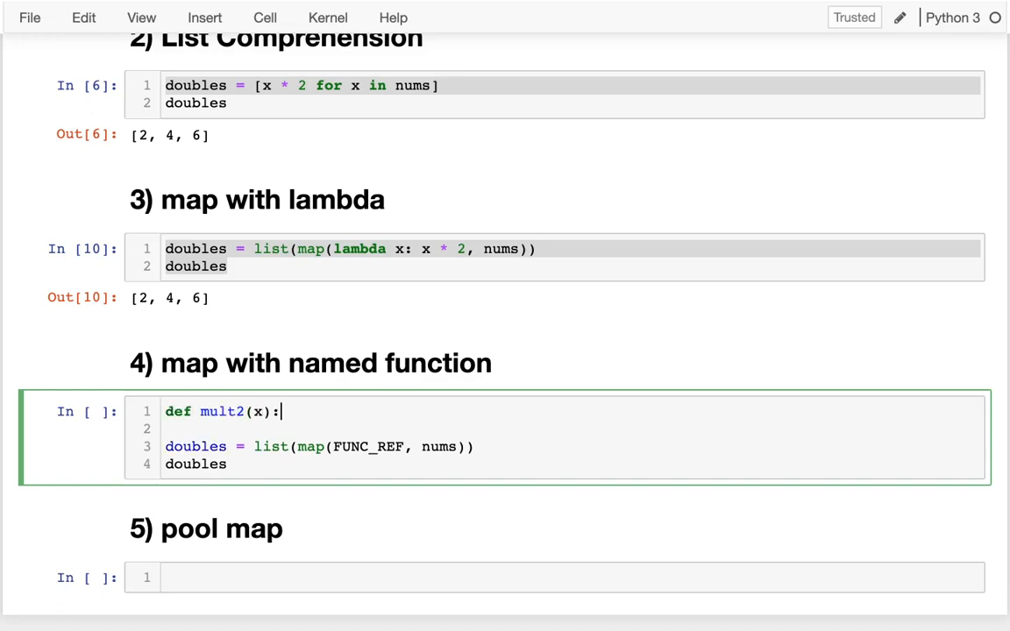
key(Backspace)
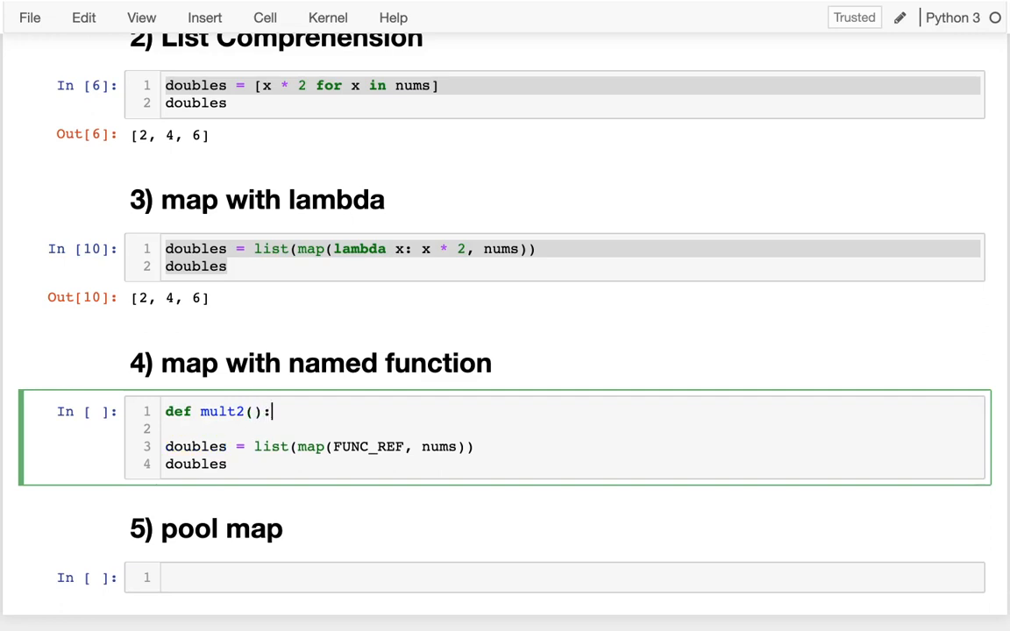
key(enter)
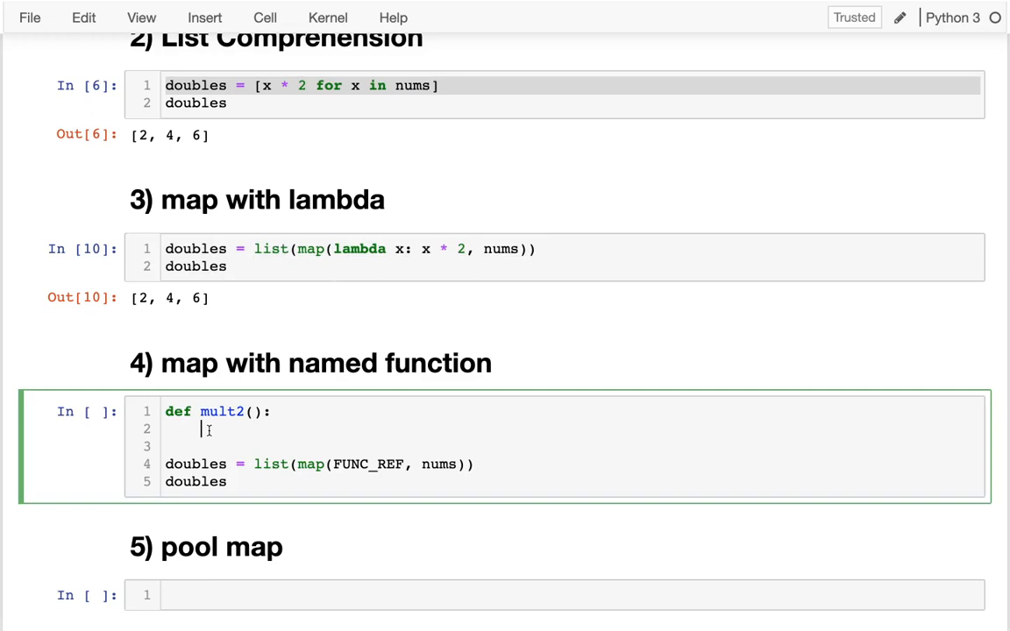
text(return ????)
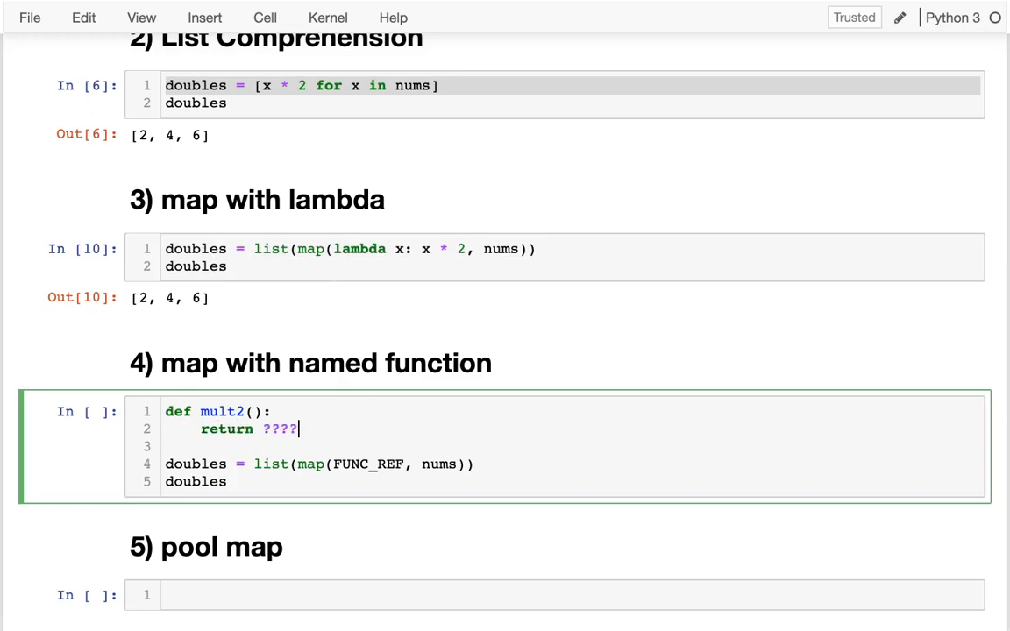
text(????)
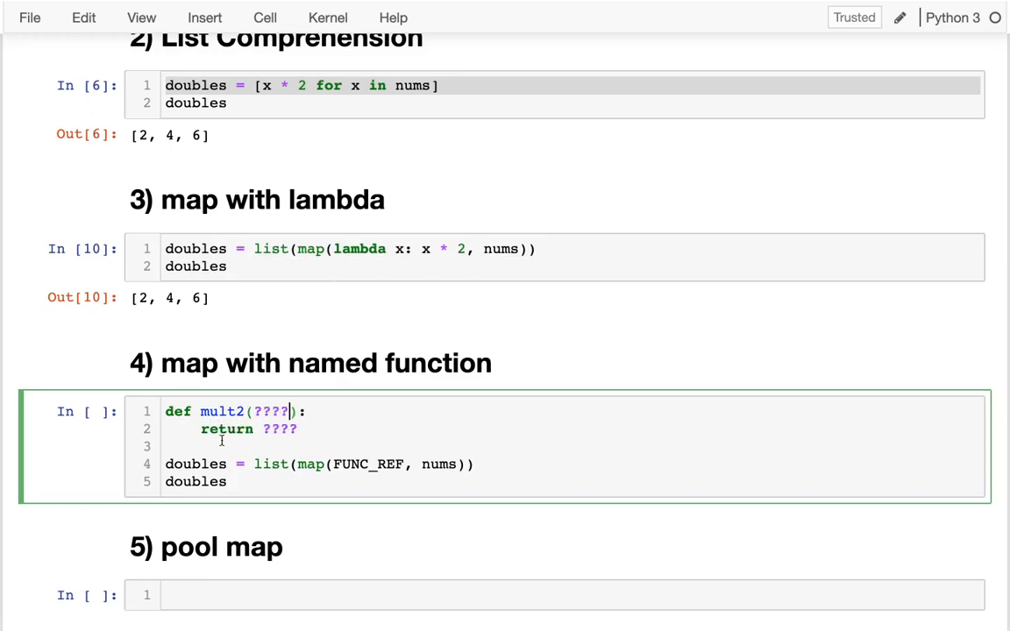
- Make mult2 return x * 2 and map mult2 over nums instead of FUNC_REF
double_click(221, 412)
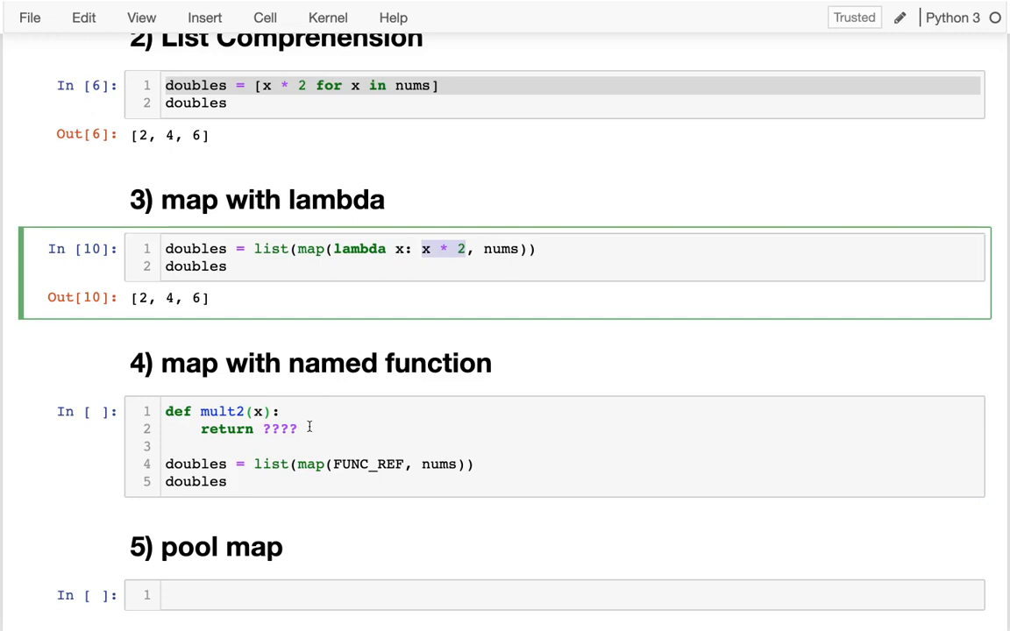
text(x * 2)
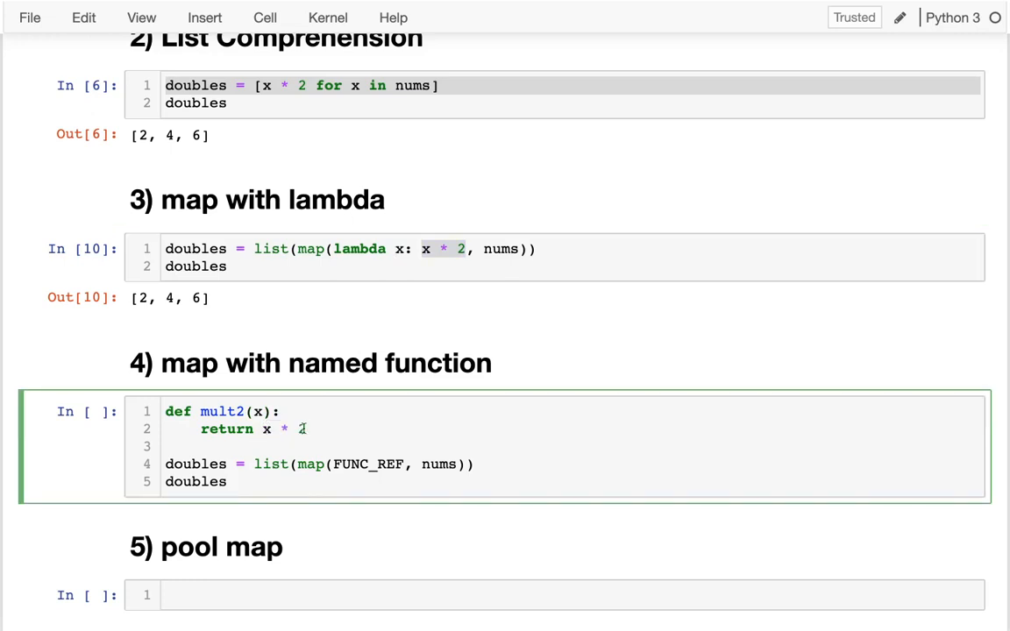
double_click(370, 464)
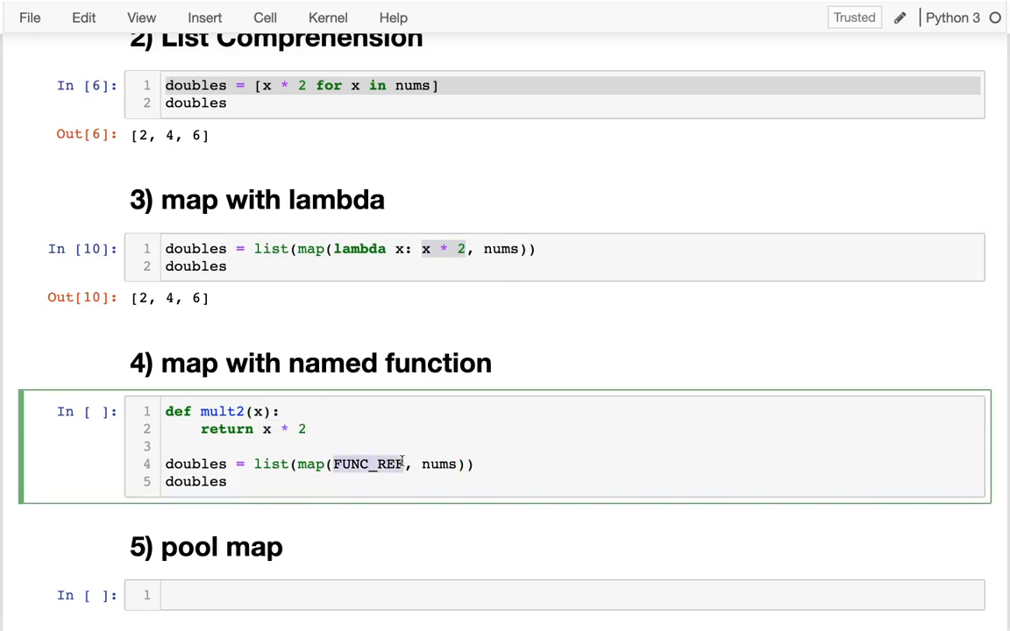
text(mult2)
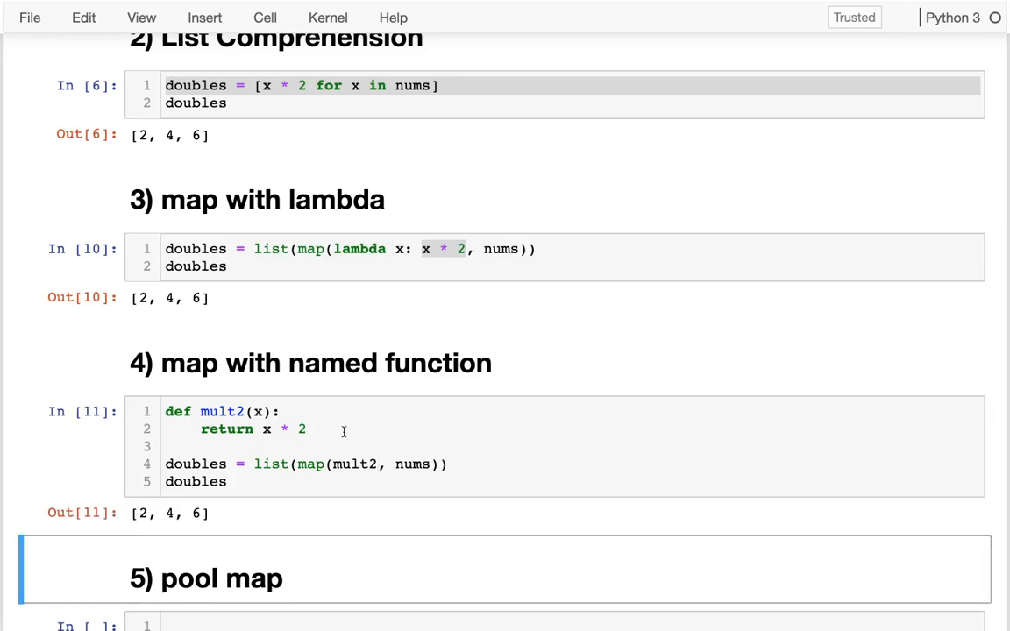
click(217, 411)
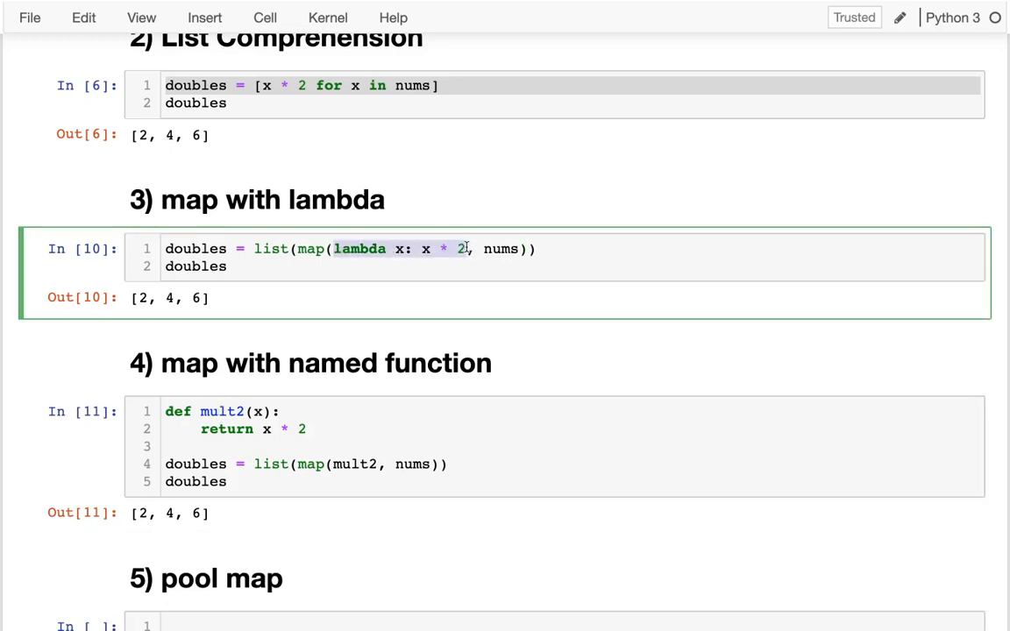
scroll(down, 3)
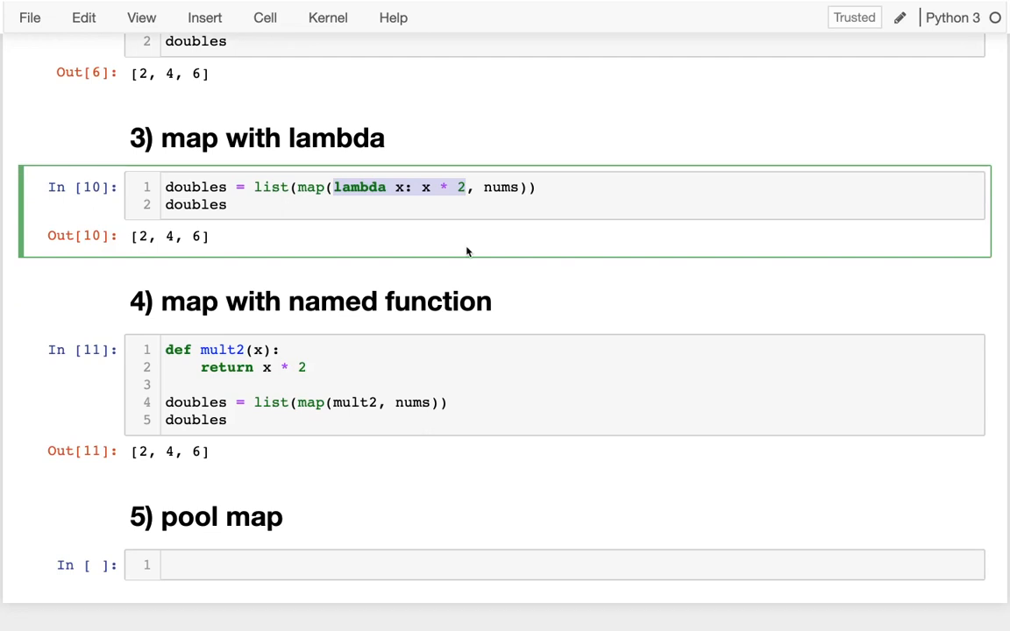
mouse_move(419, 358)
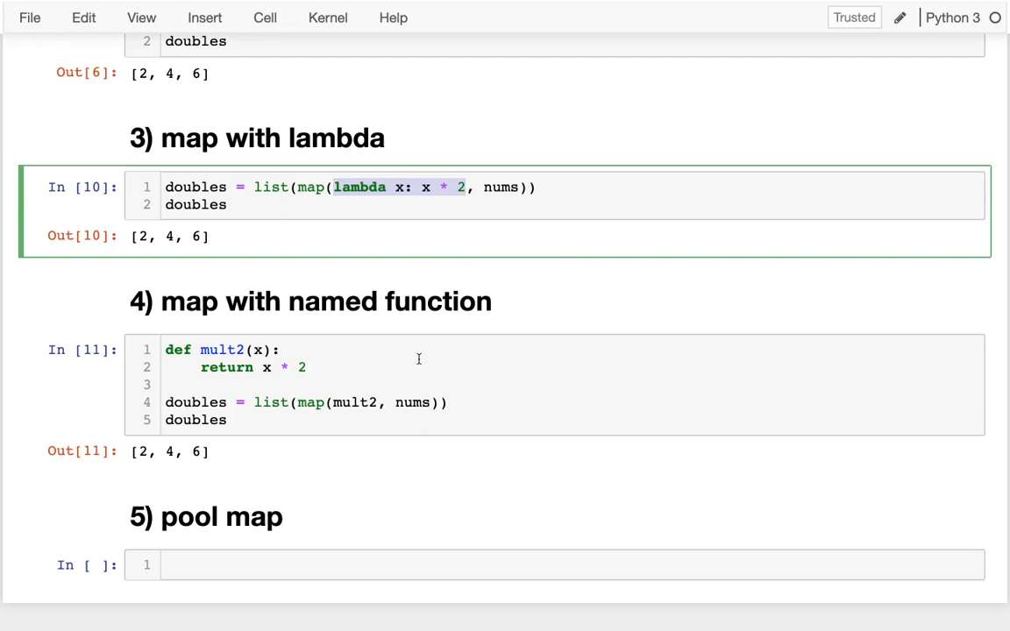
scroll(up, 3)
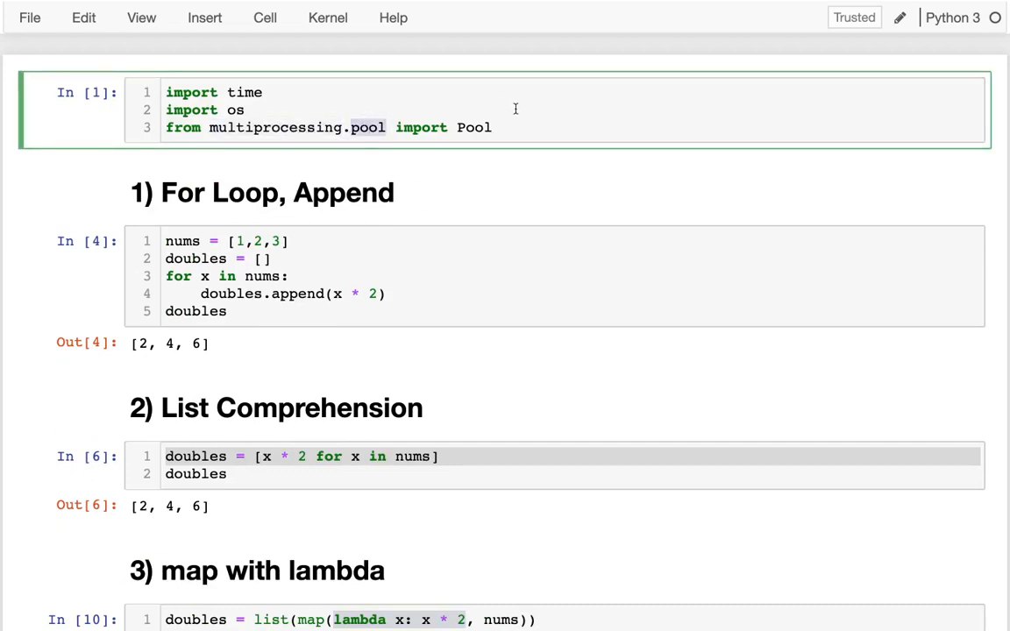
double_click(474, 127)
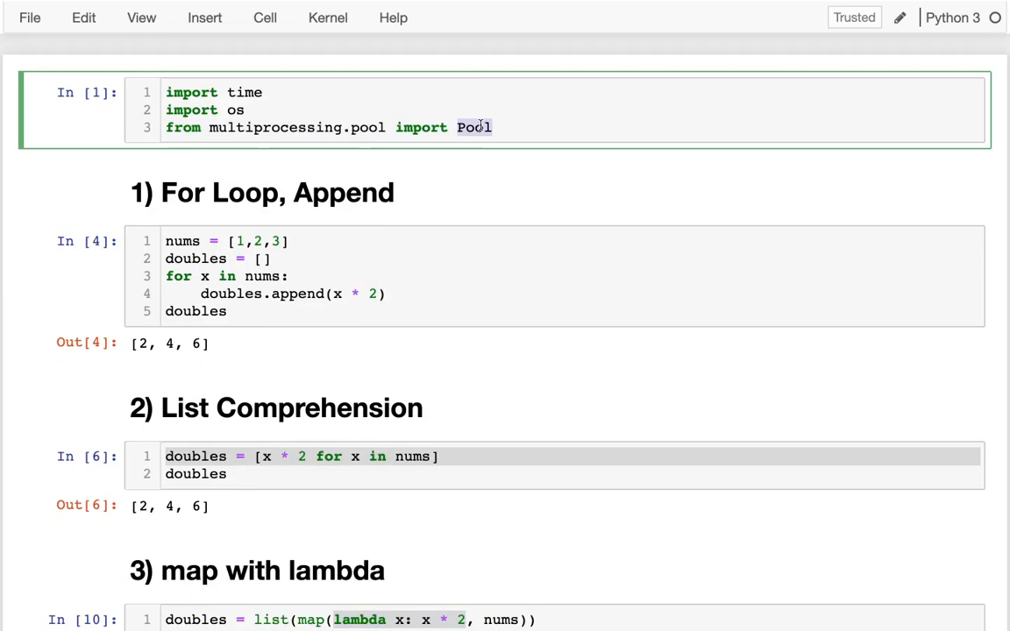
scroll(down, 3)
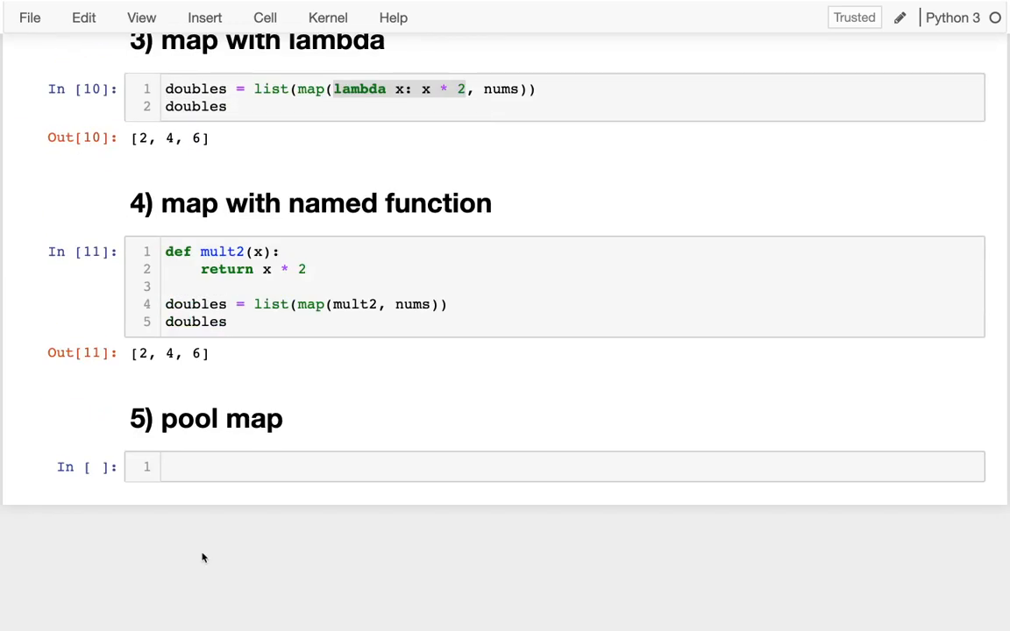
- Write 'with Pool() as p: doubles = p.map(mult2, nums)' then doubles in the pool map cell
text(with)
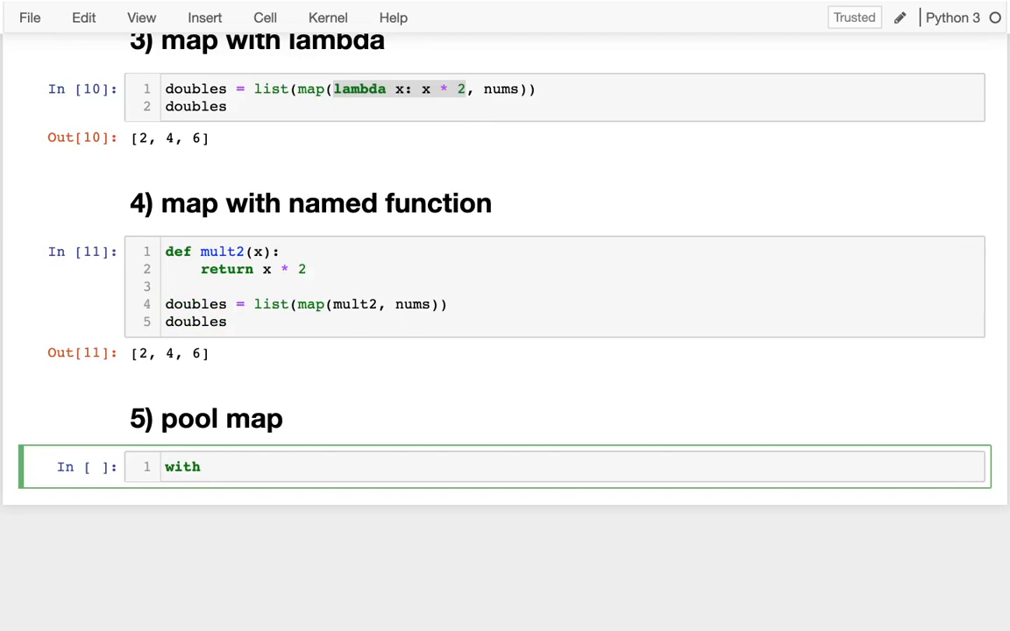
text(Pool())
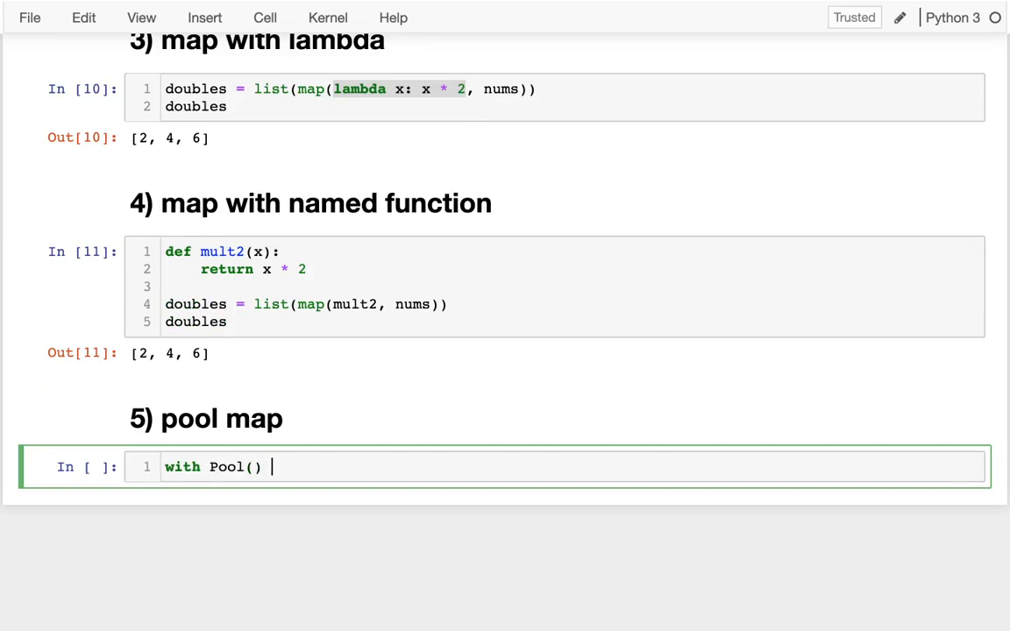
text(as)
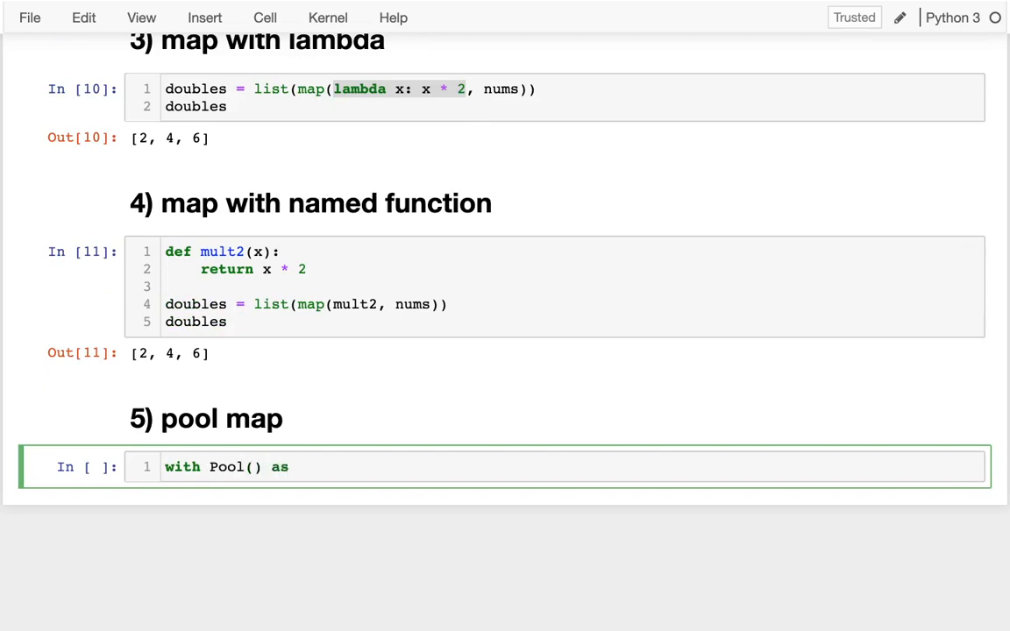
text(p:)
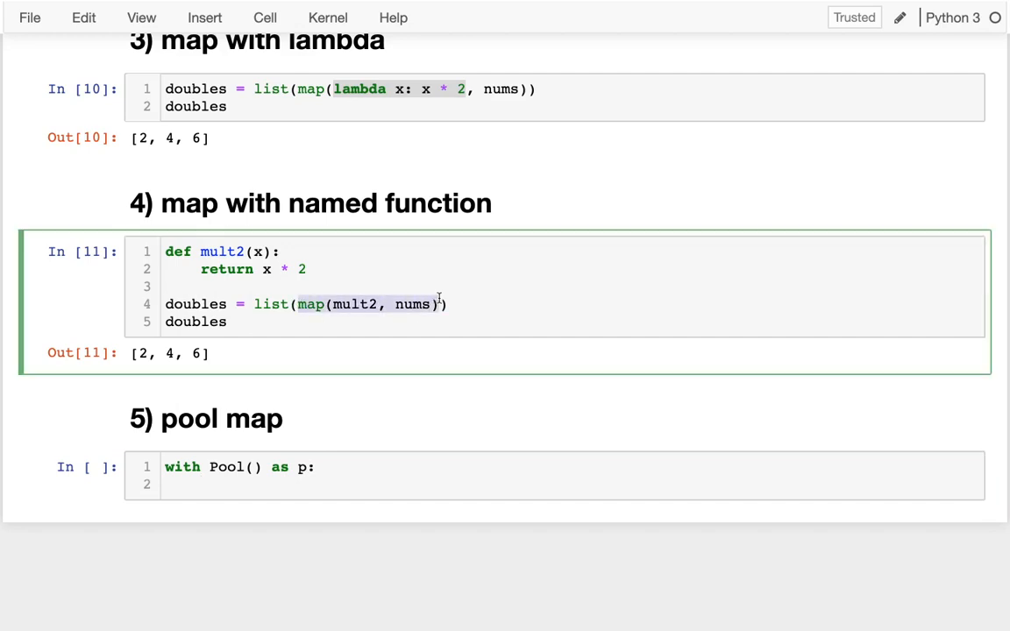
text(map(mult2, nums))
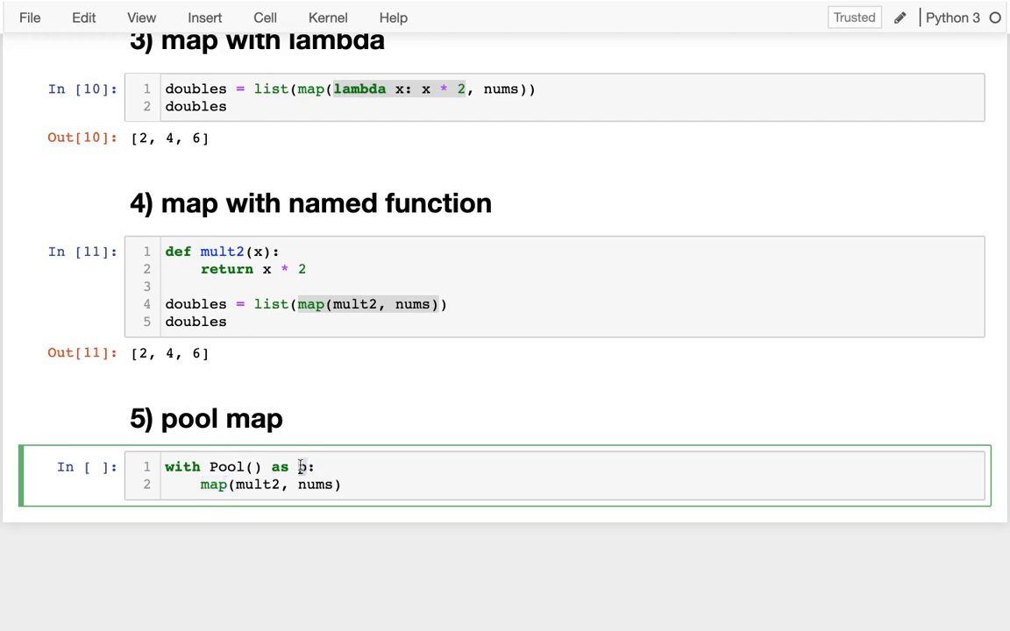
text(p.)
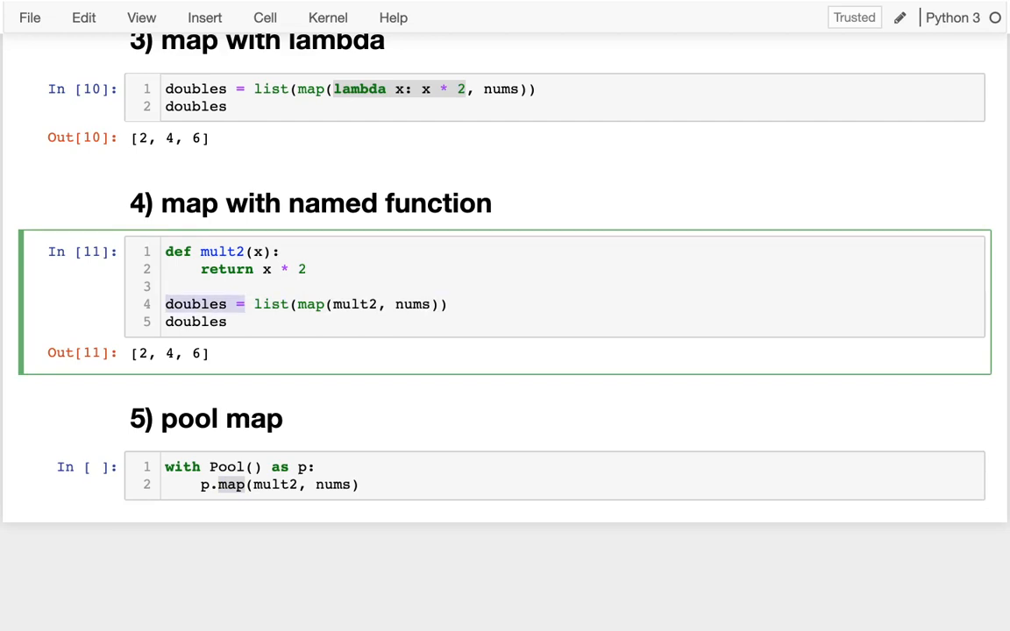
text(doubles =)
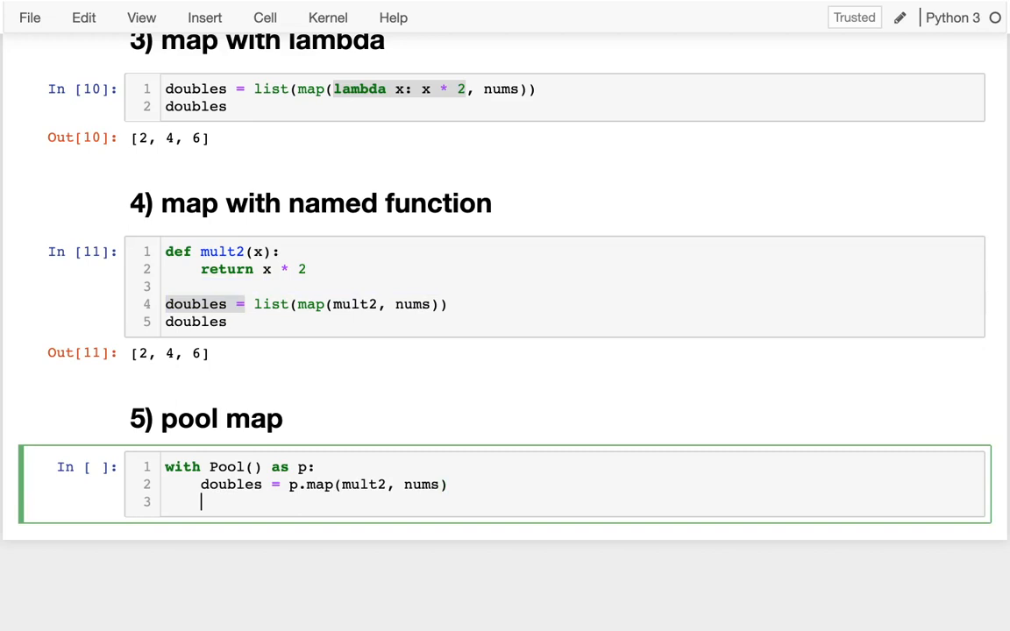
text(doub)
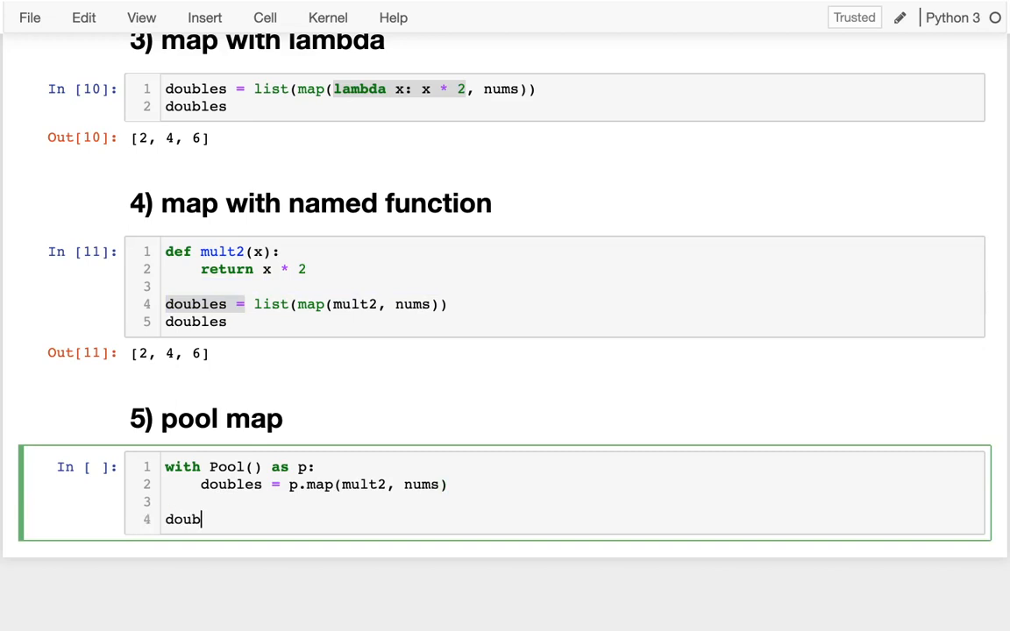
text(les)
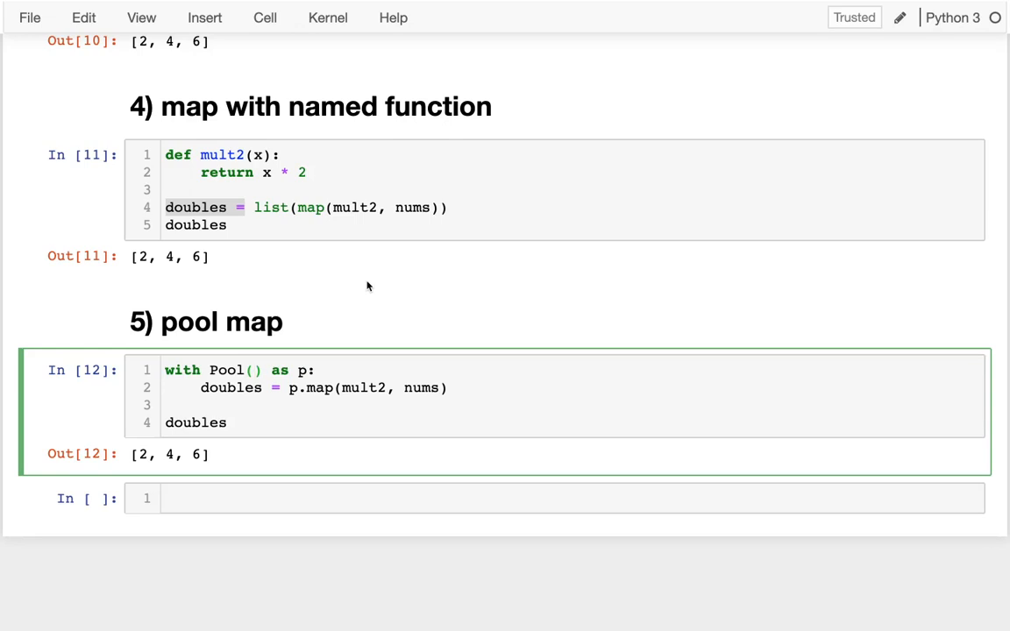
- Rerun the pool map cell with Pool(1) and Pool(3) to compare pool sizes
text(1)
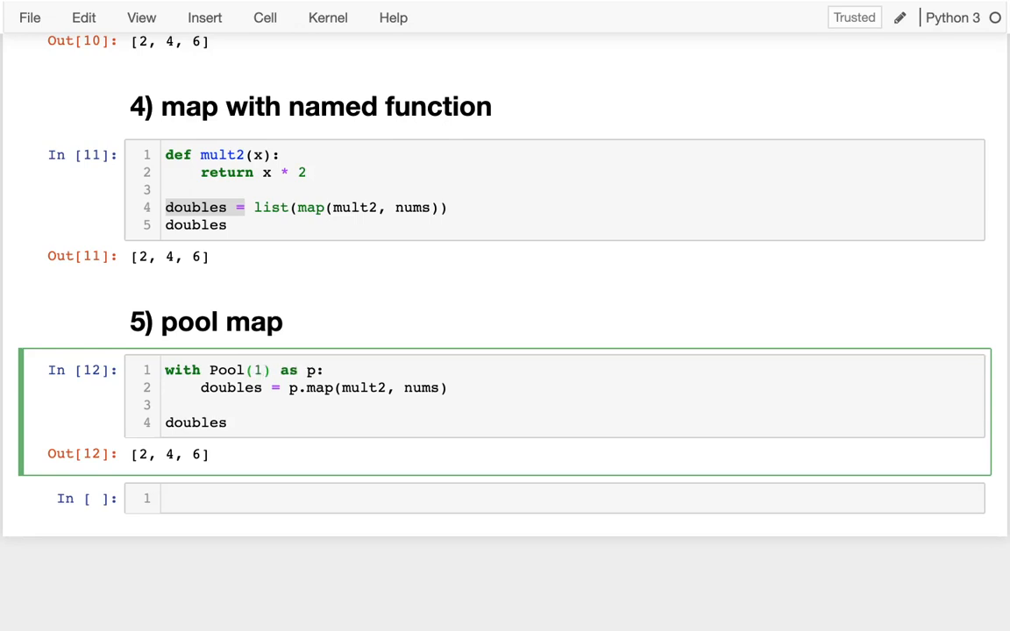
key(shift+enter)
text(00)
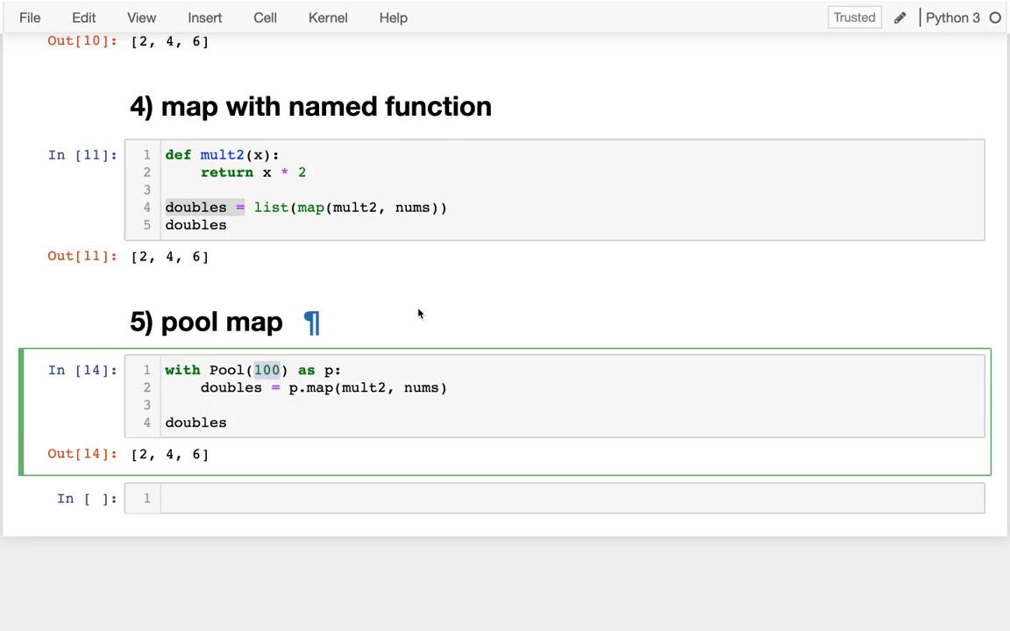
text(3)
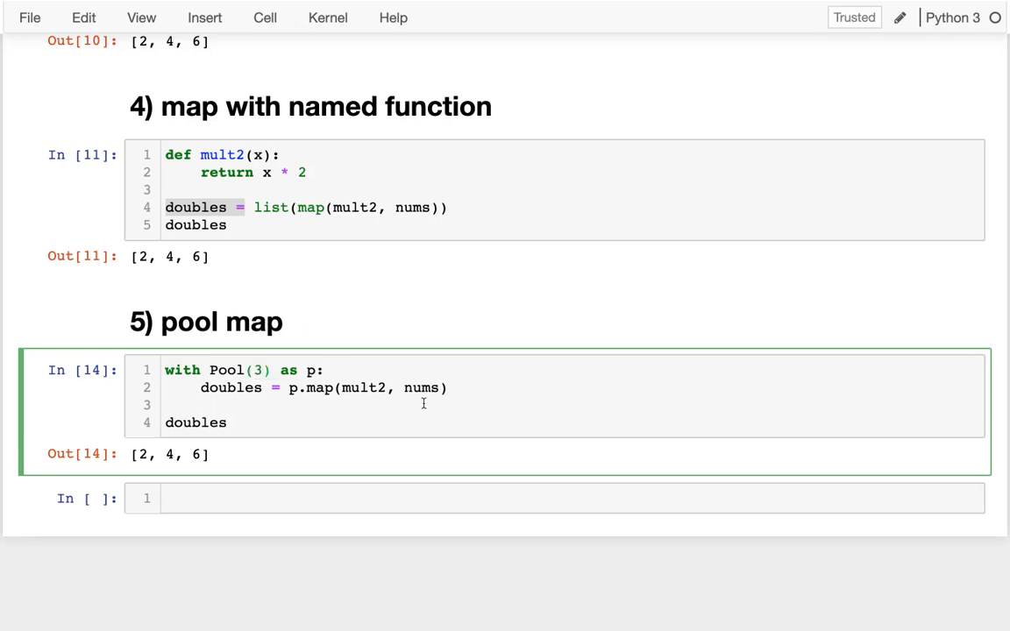
key(Shift+Enter)
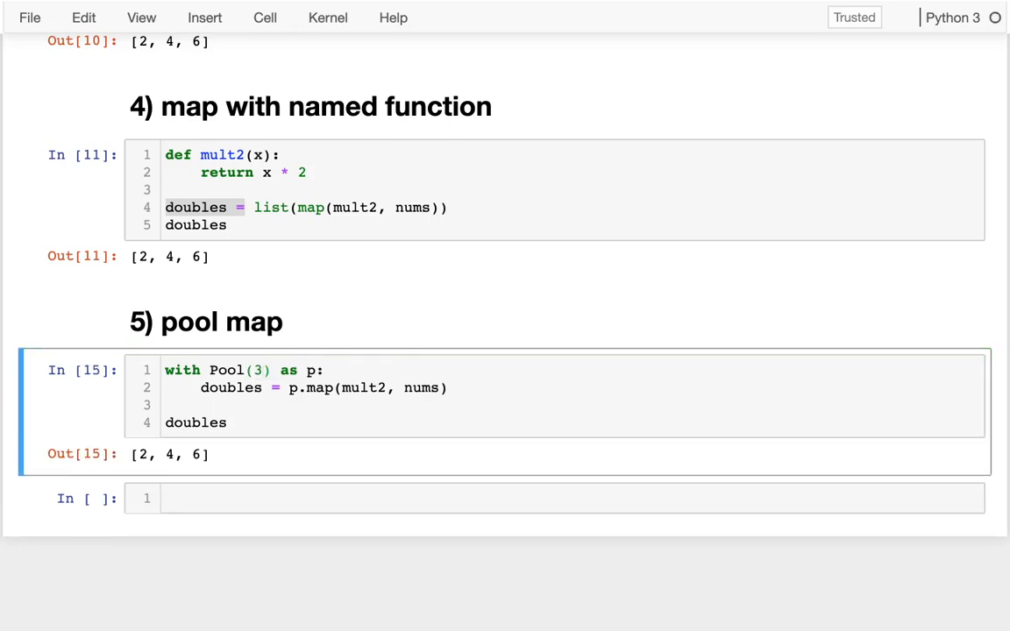
click(263, 370)
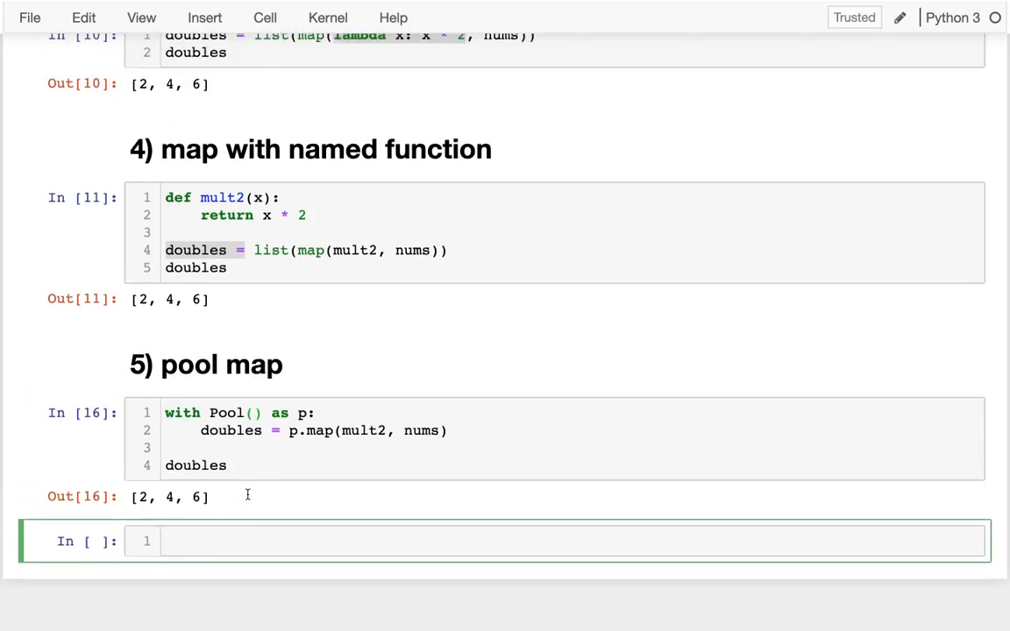
- Check os.cpu_count() in a new cell, then change the pool to Pool(10)
text(import os)
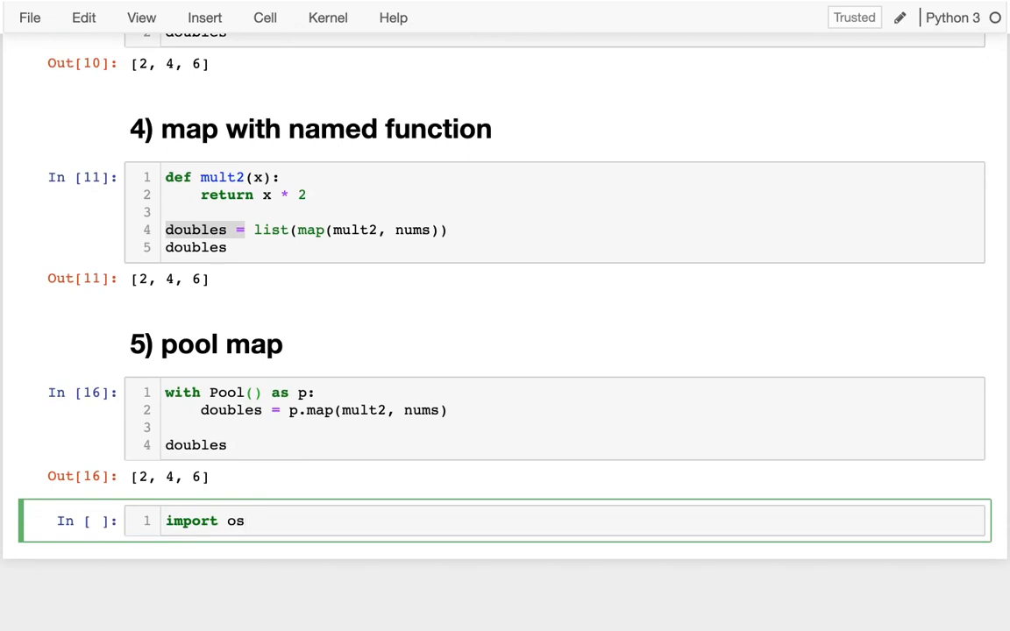
text(os.cpu_count()
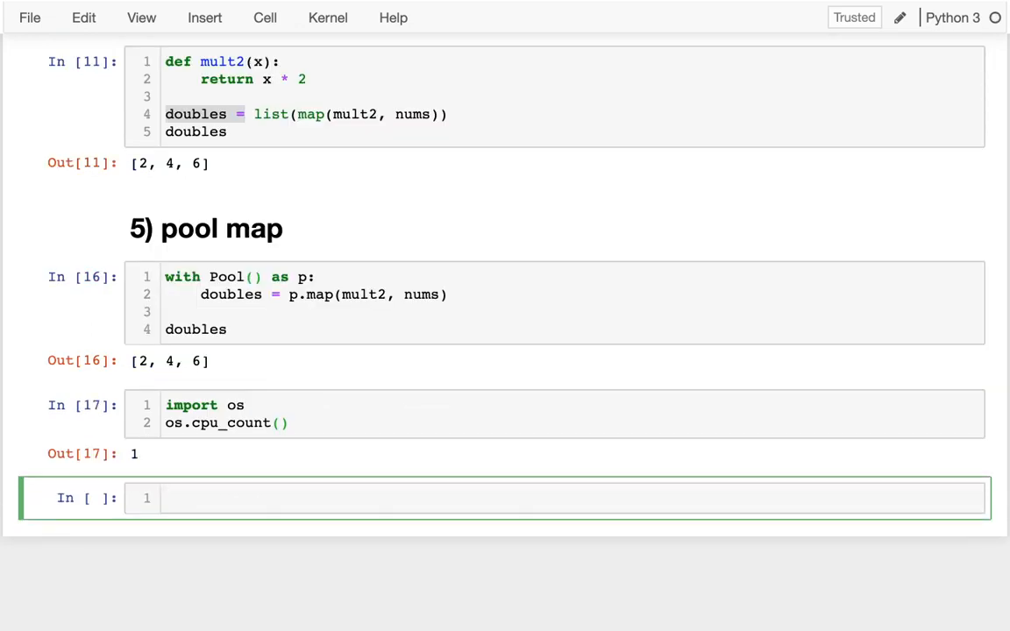
mouse_move(138, 466)
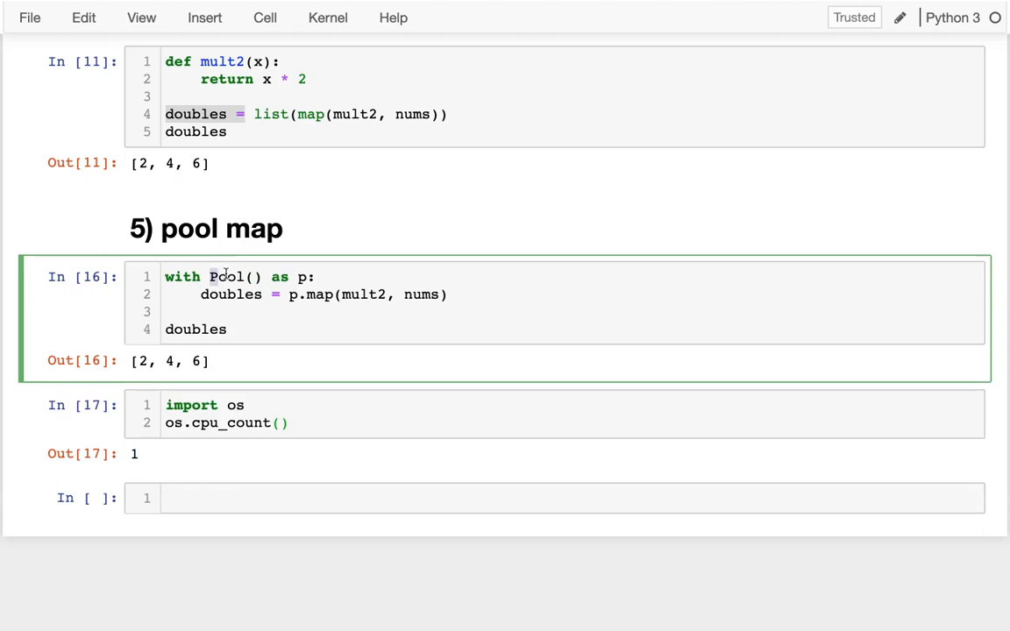
double_click(231, 276)
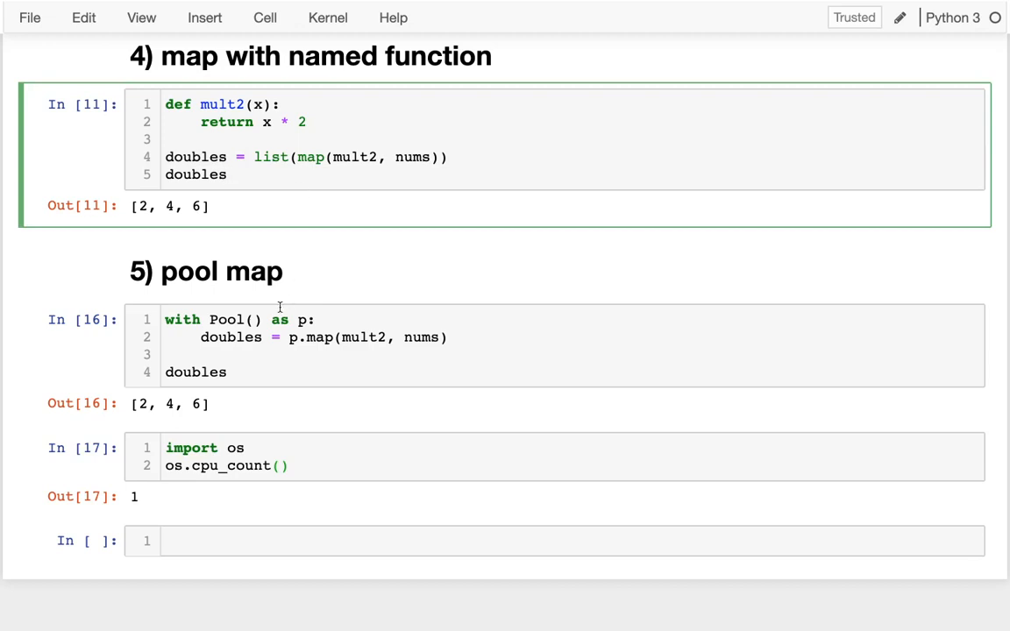
click(253, 320)
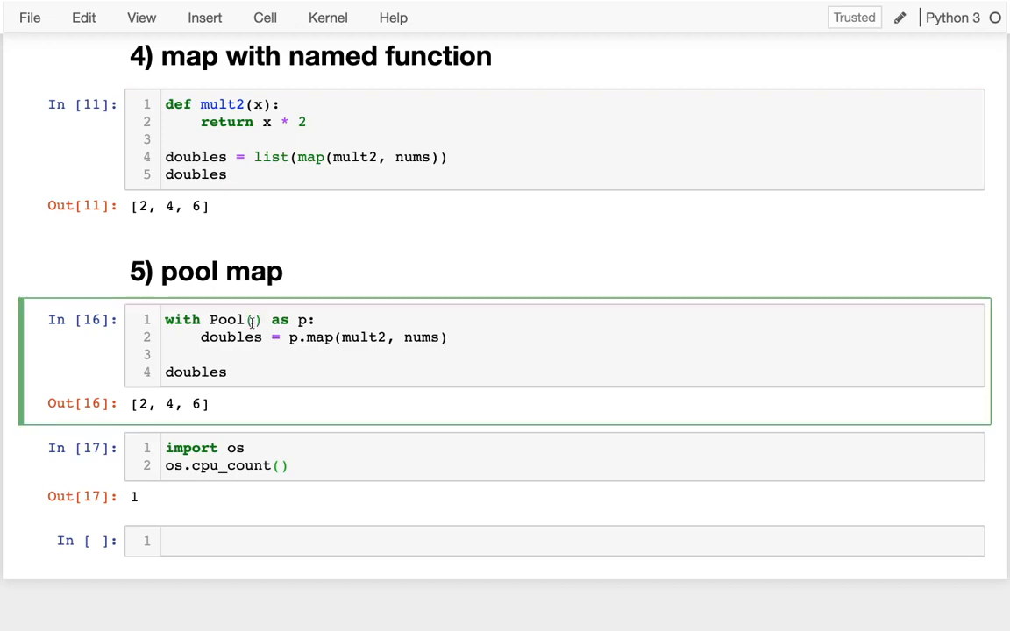
text(10)
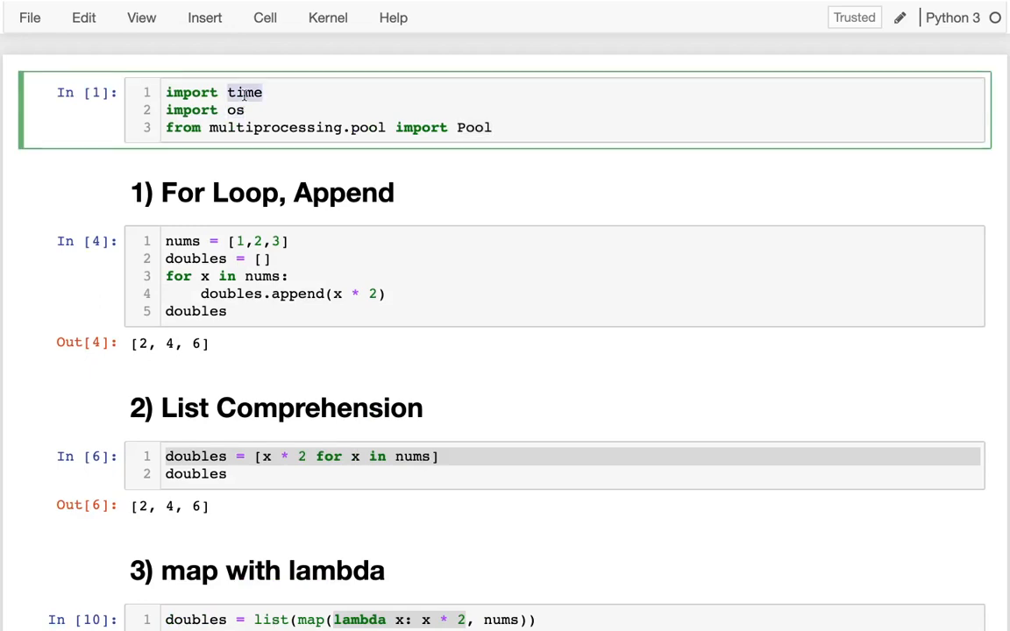
- Time the named-function map with t0, t1 and ms = (t1-t0) * 1000, returning doubles, ms
scroll(down, 3)
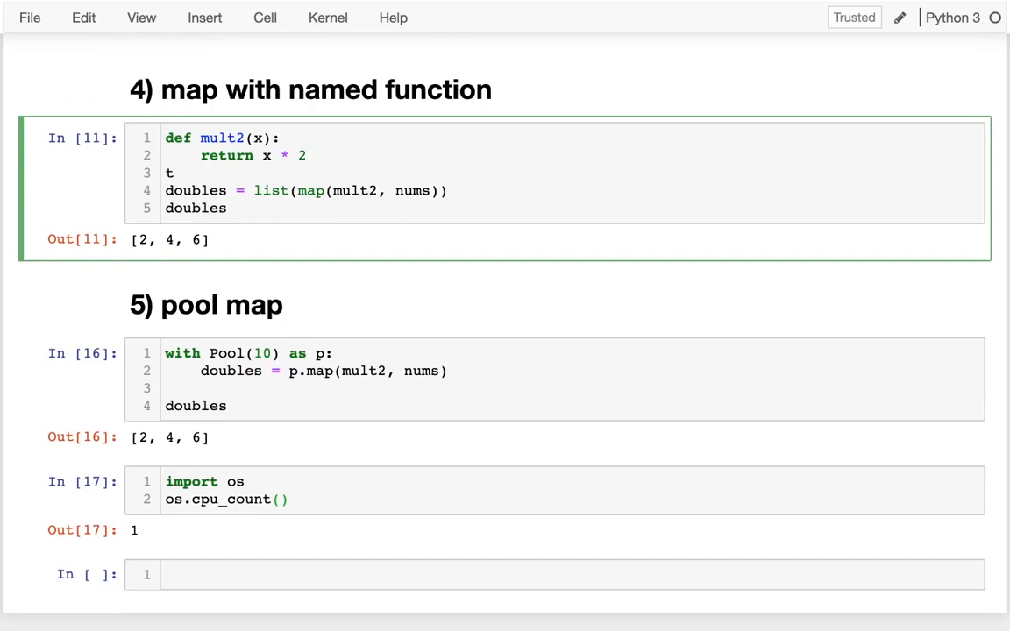
text(0 = time.time()
text(t1 = time.time()
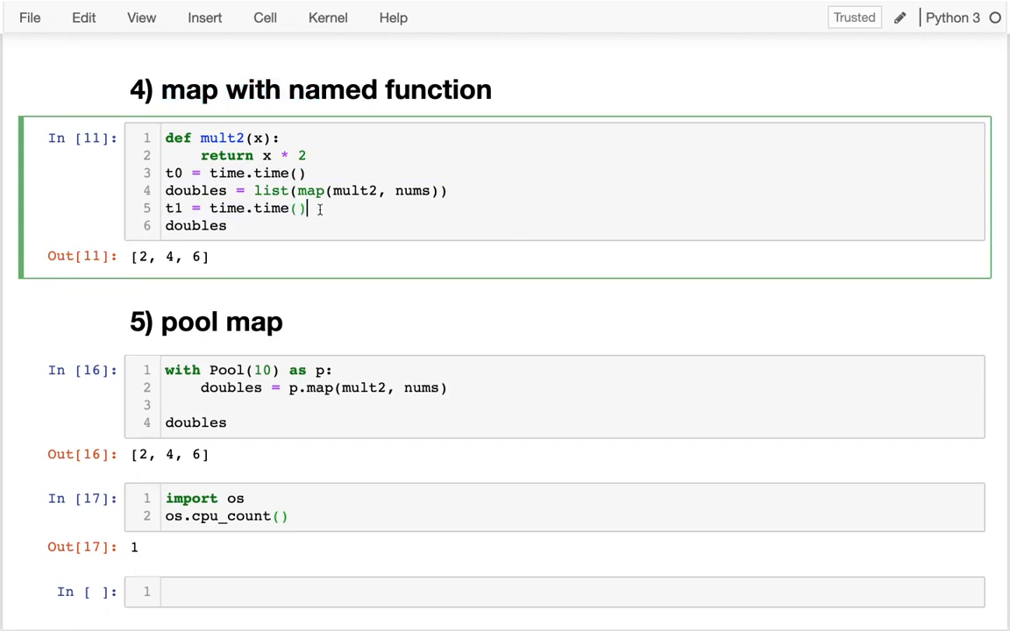
text(ms = t1)
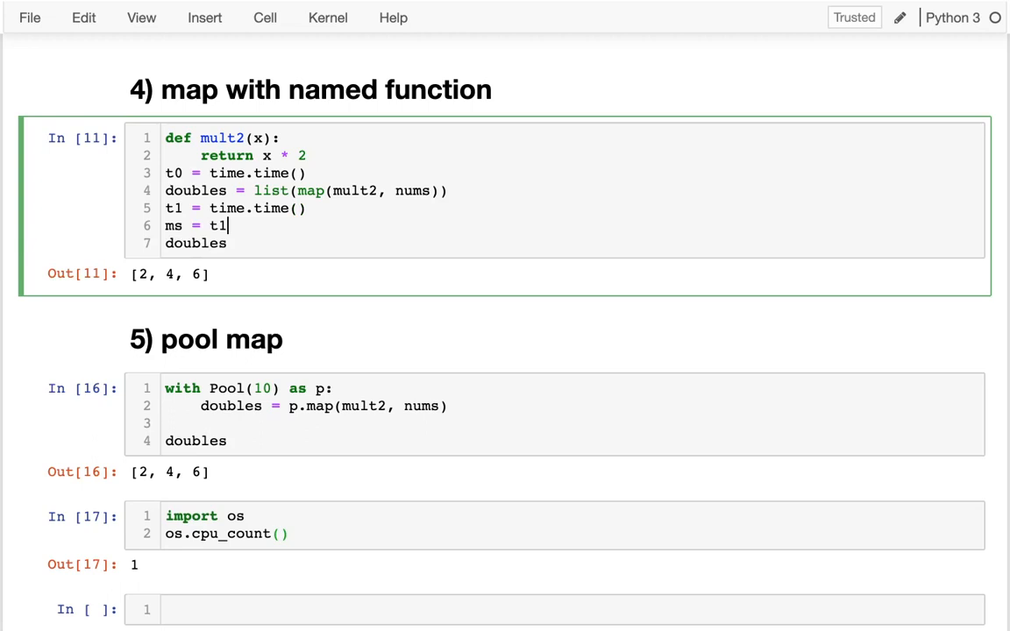
text(-t0) * 1000)
click(573, 243)
text(, ms)
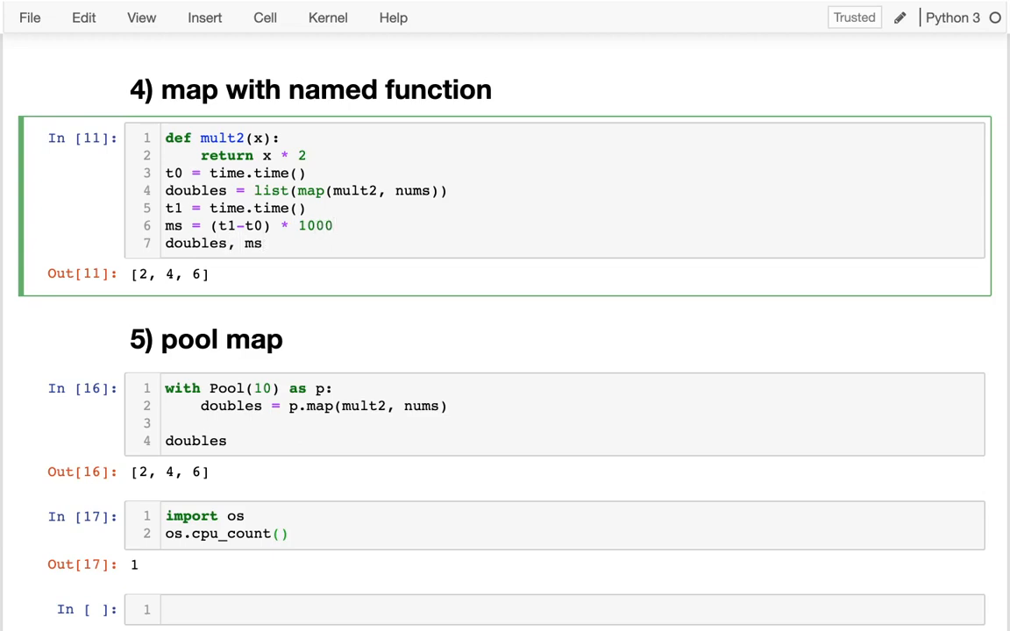
key(shift+enter)
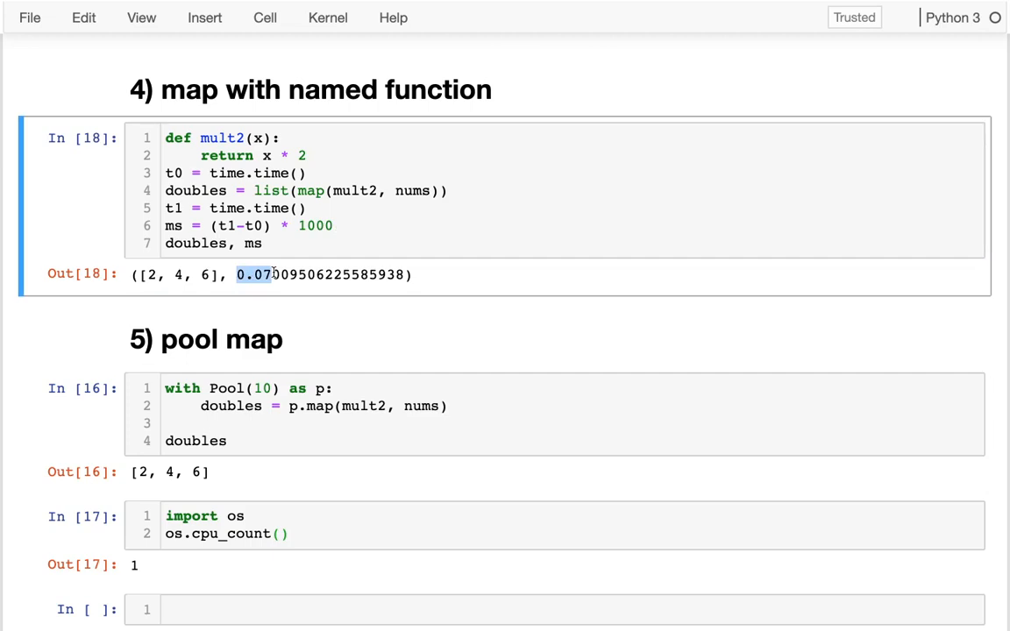
click(263, 173)
text(, ms)
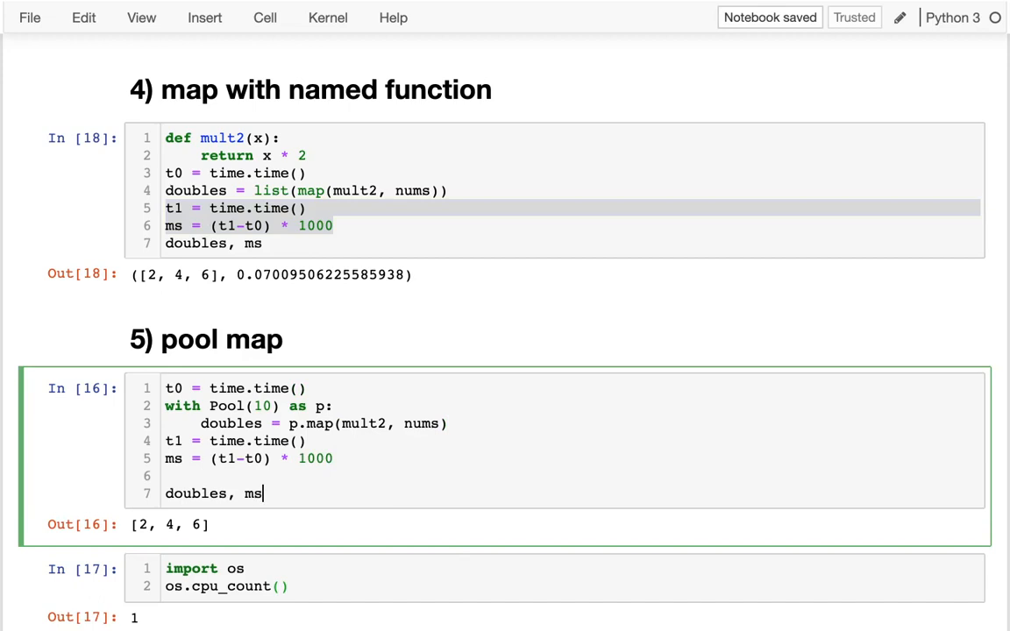
- Run the timed pool map cell and compare its roughly 1033 ms against plain map's 0.07 ms
key(shift+enter)
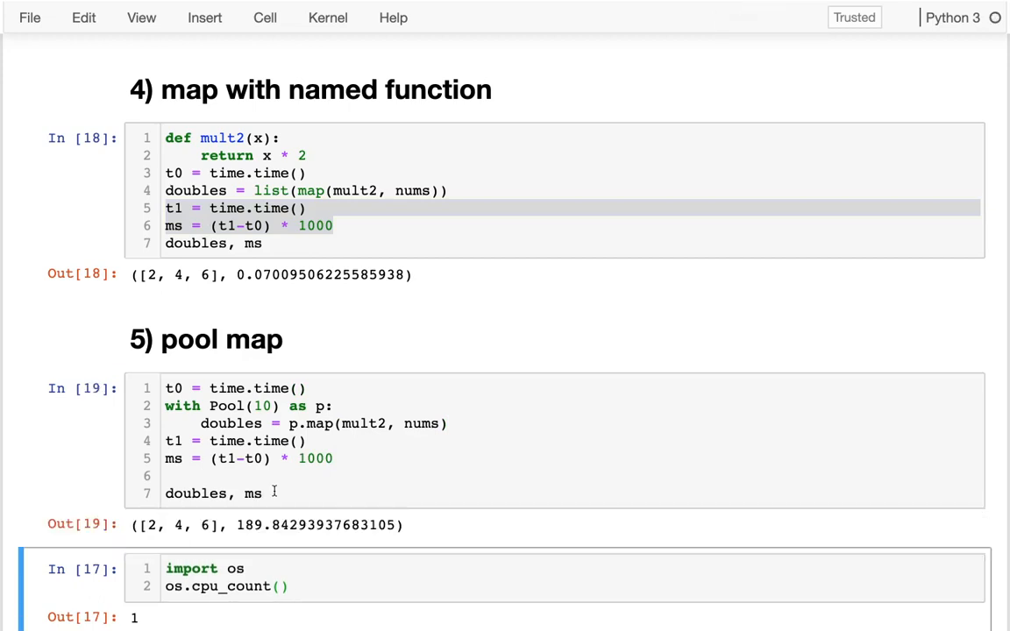
double_click(249, 525)
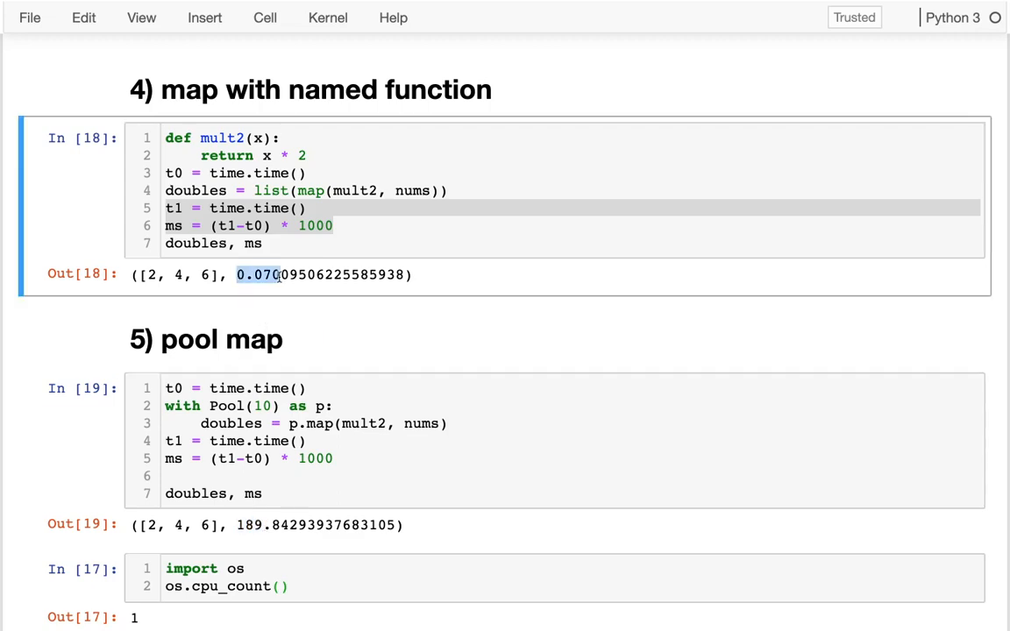
click(263, 405)
text(0)
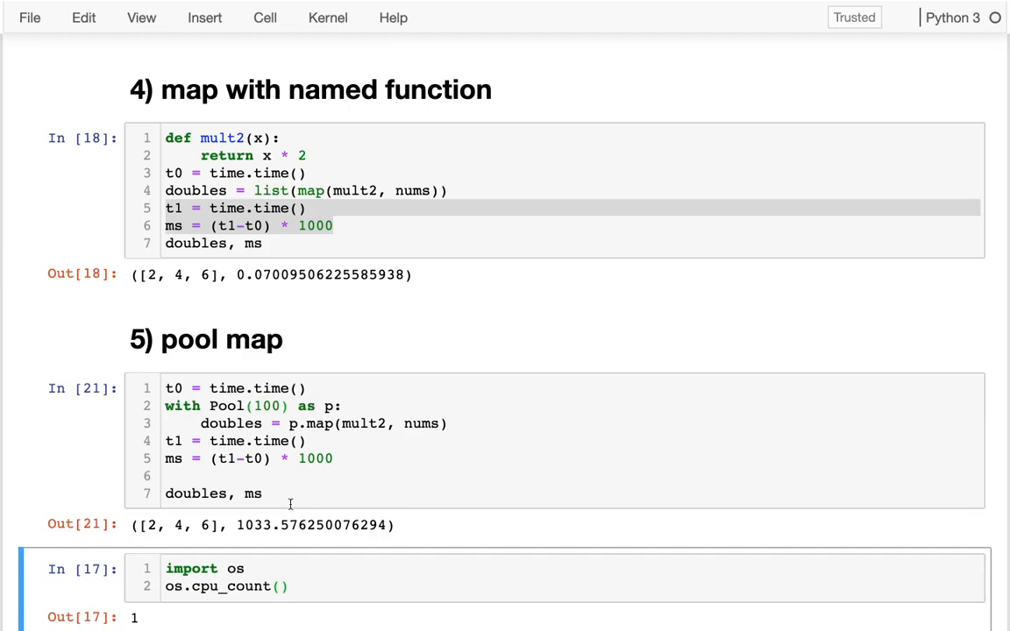
double_click(252, 525)
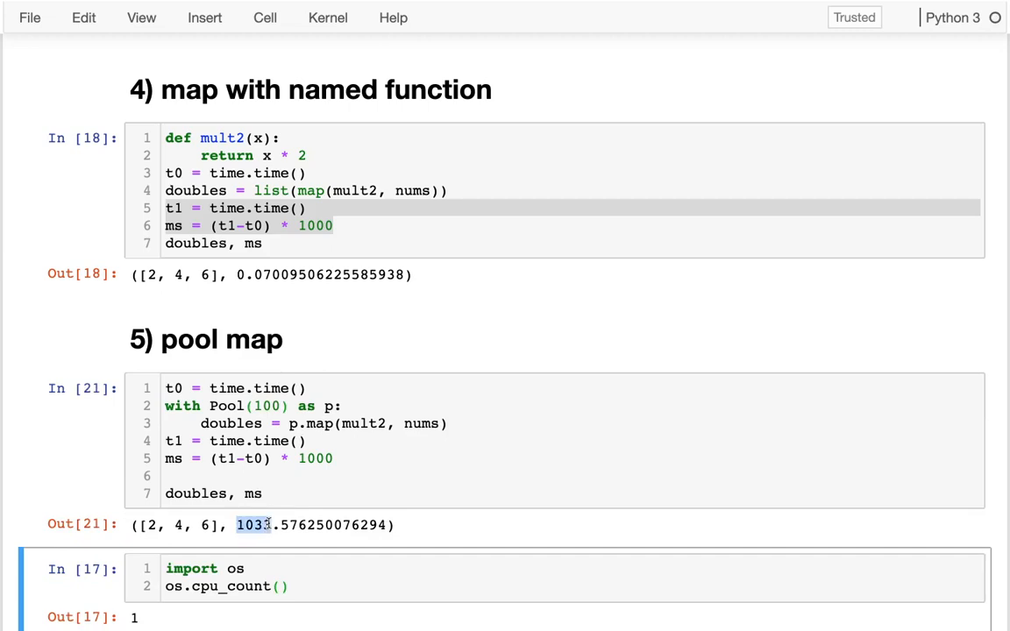